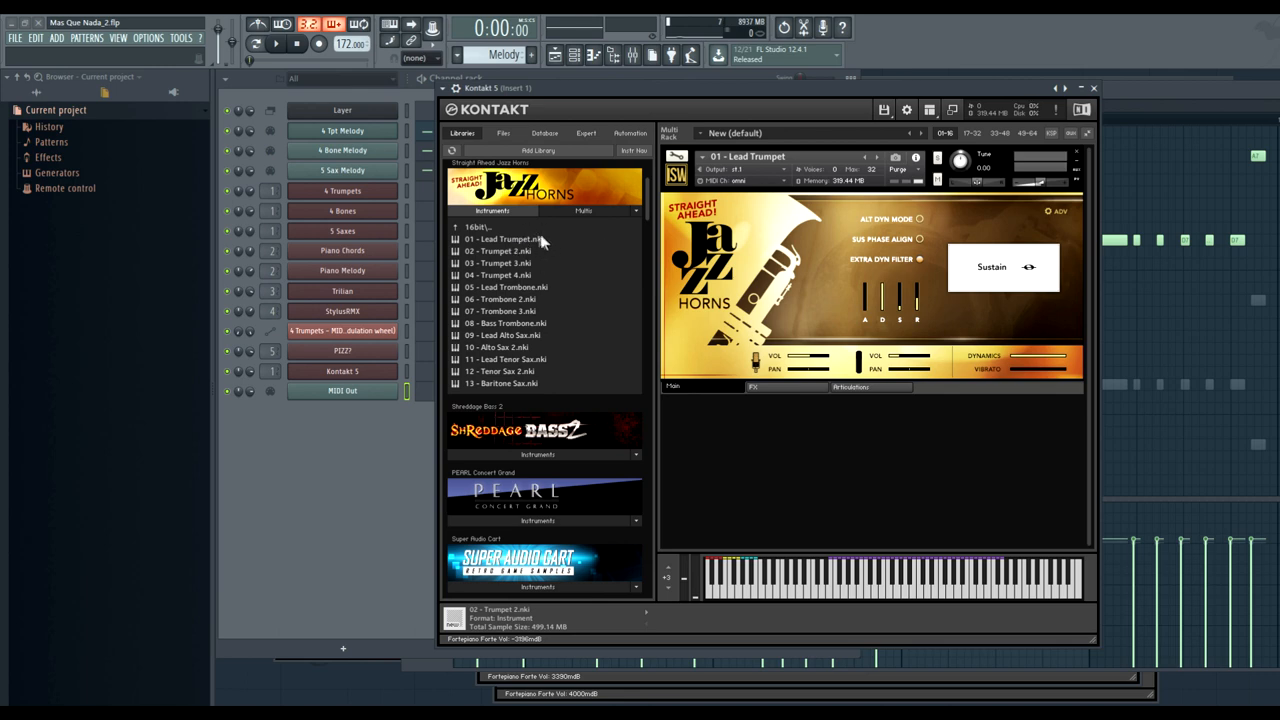
mouse_move(545, 278)
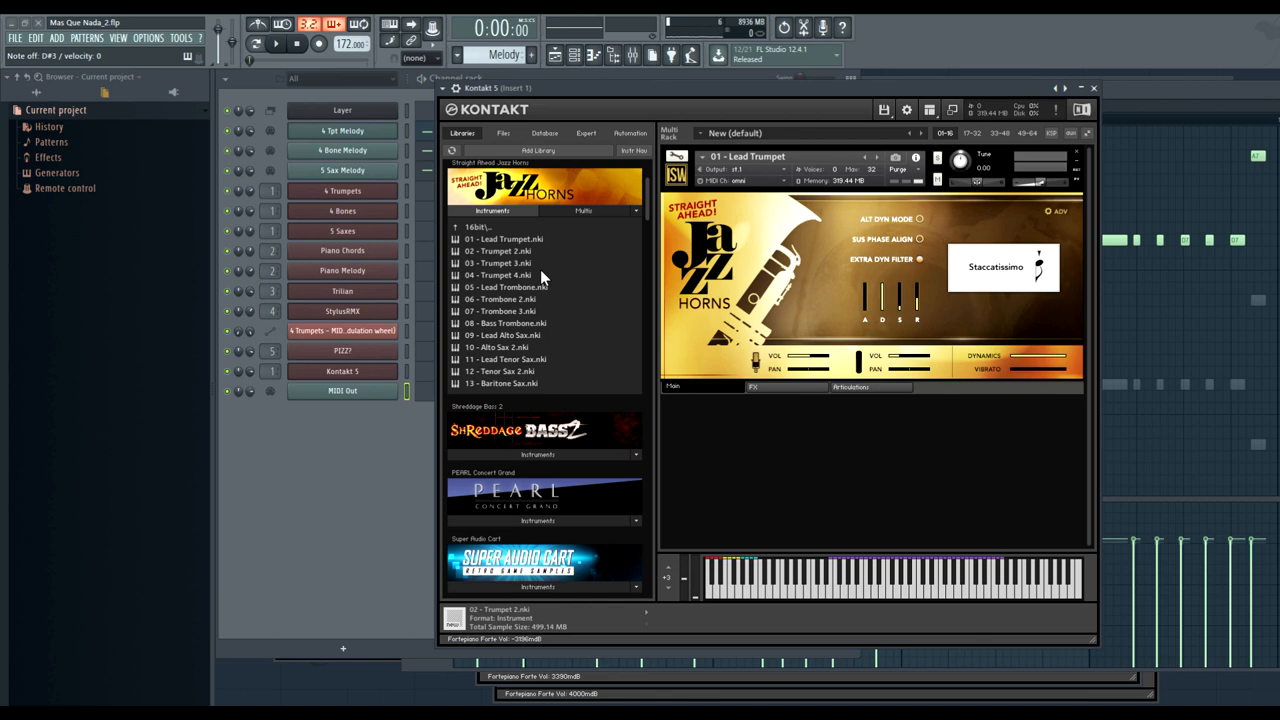
mouse_move(880, 388)
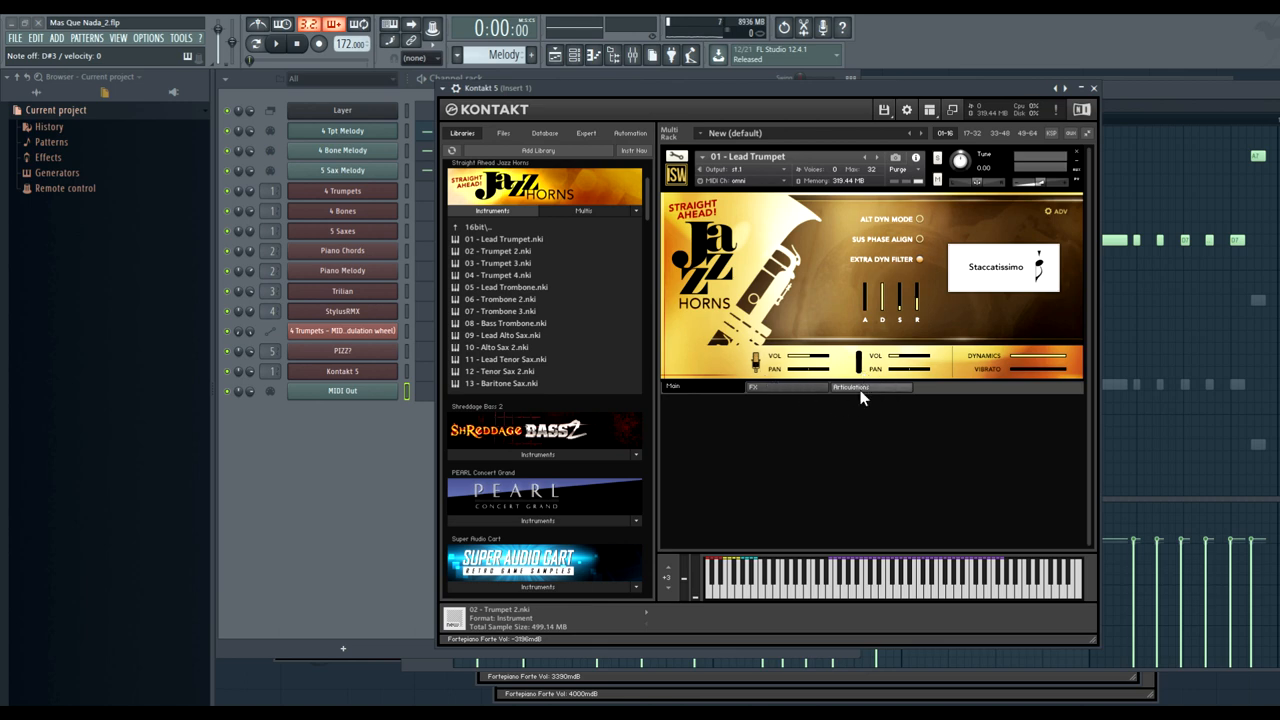
- Review the Lead Trumpet's articulations, expanding Staccatos' advanced settings and scrolling down to Doits
click(851, 387)
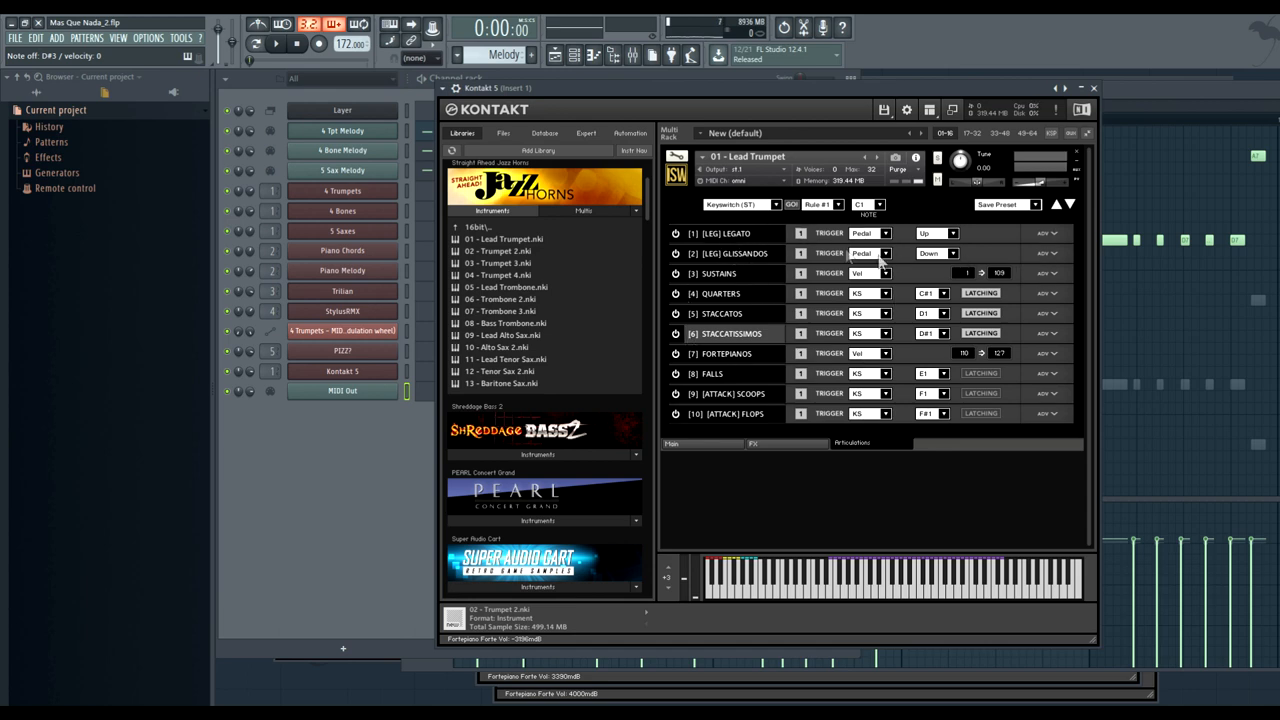
mouse_move(1045, 280)
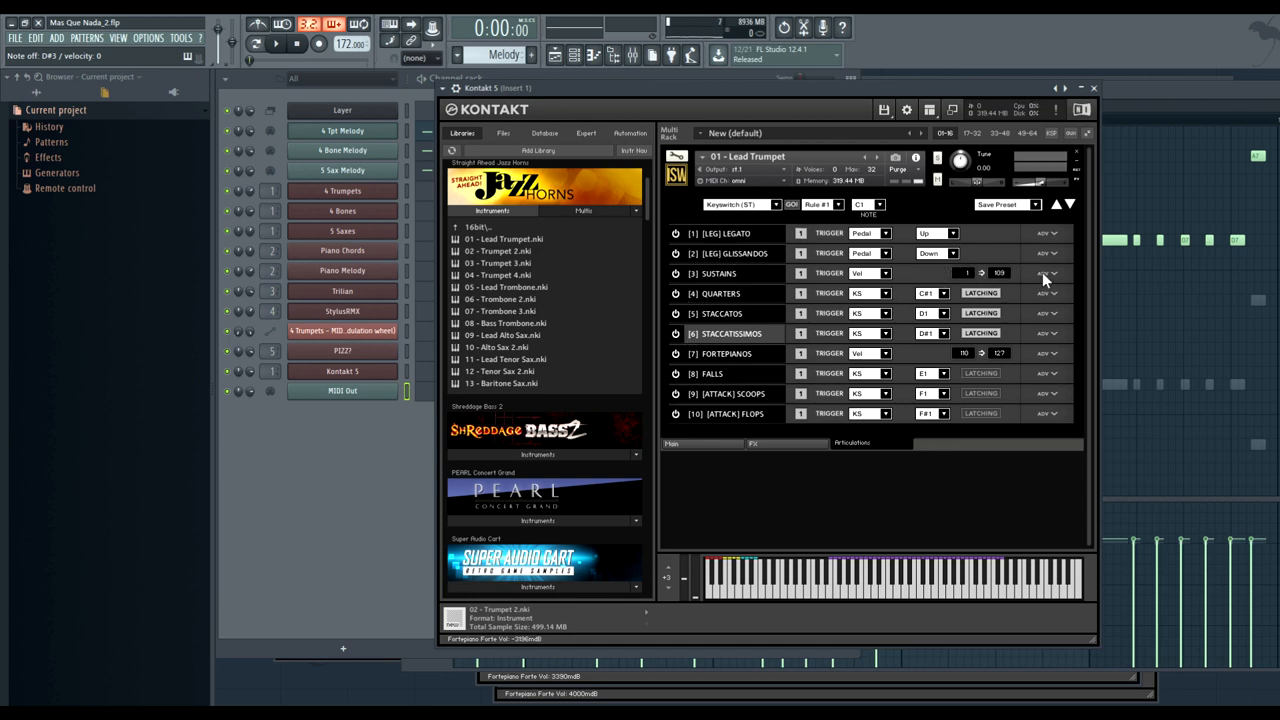
click(1046, 273)
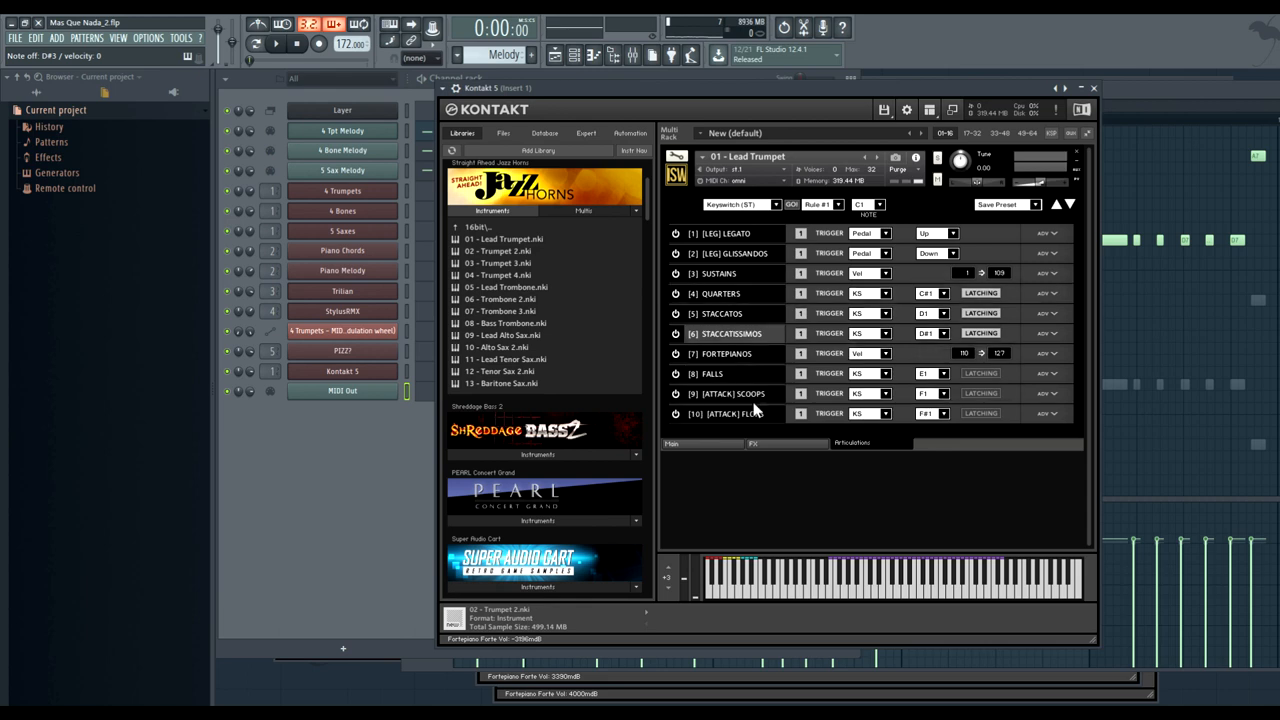
click(1051, 314)
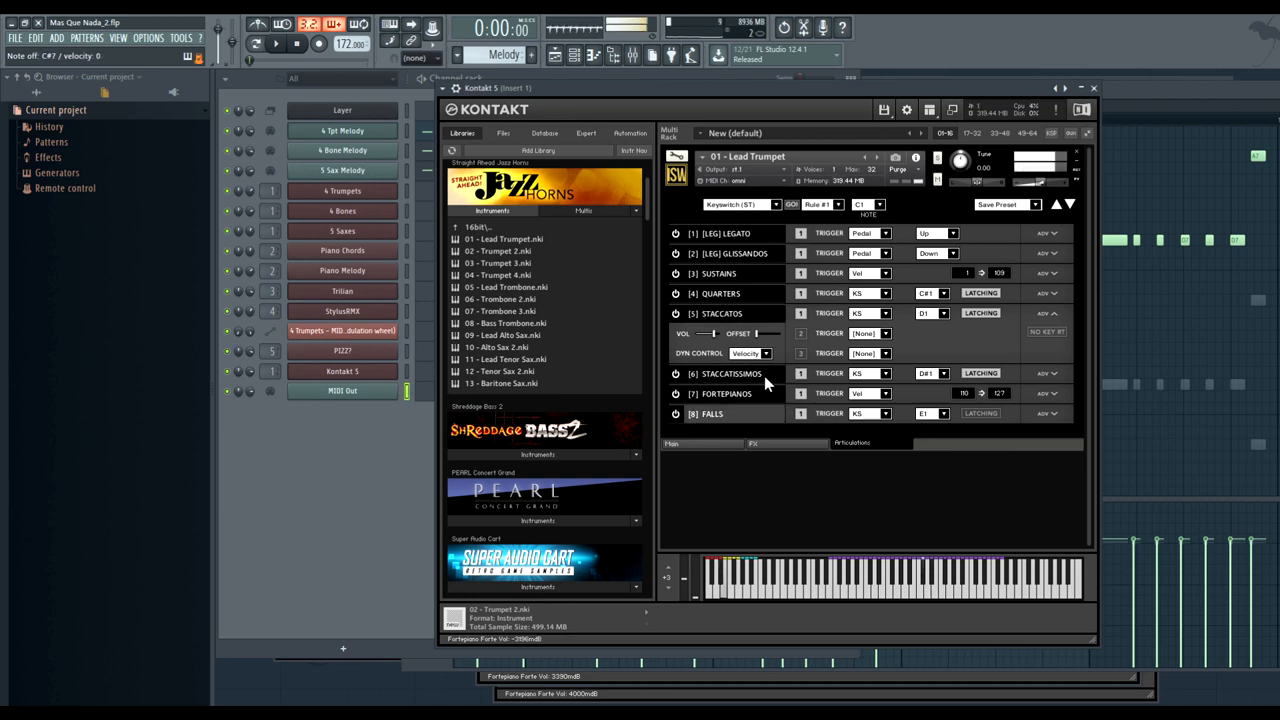
scroll(down, 3)
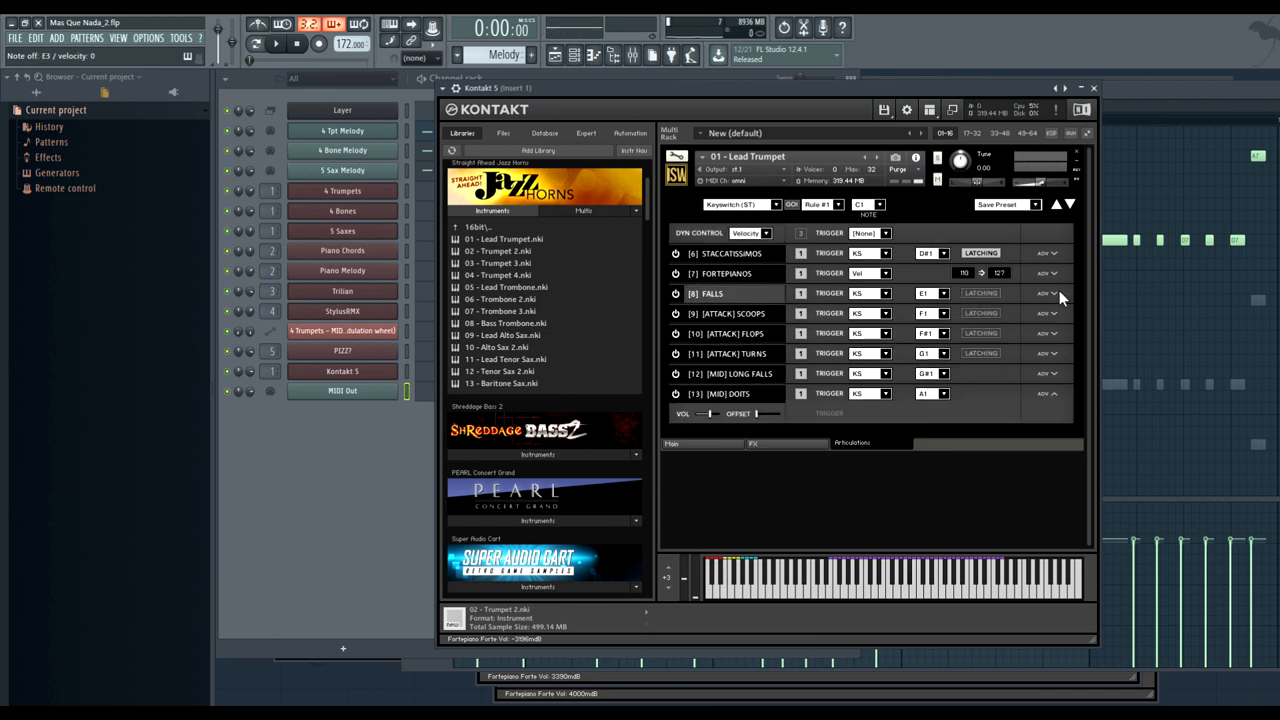
mouse_move(1044, 280)
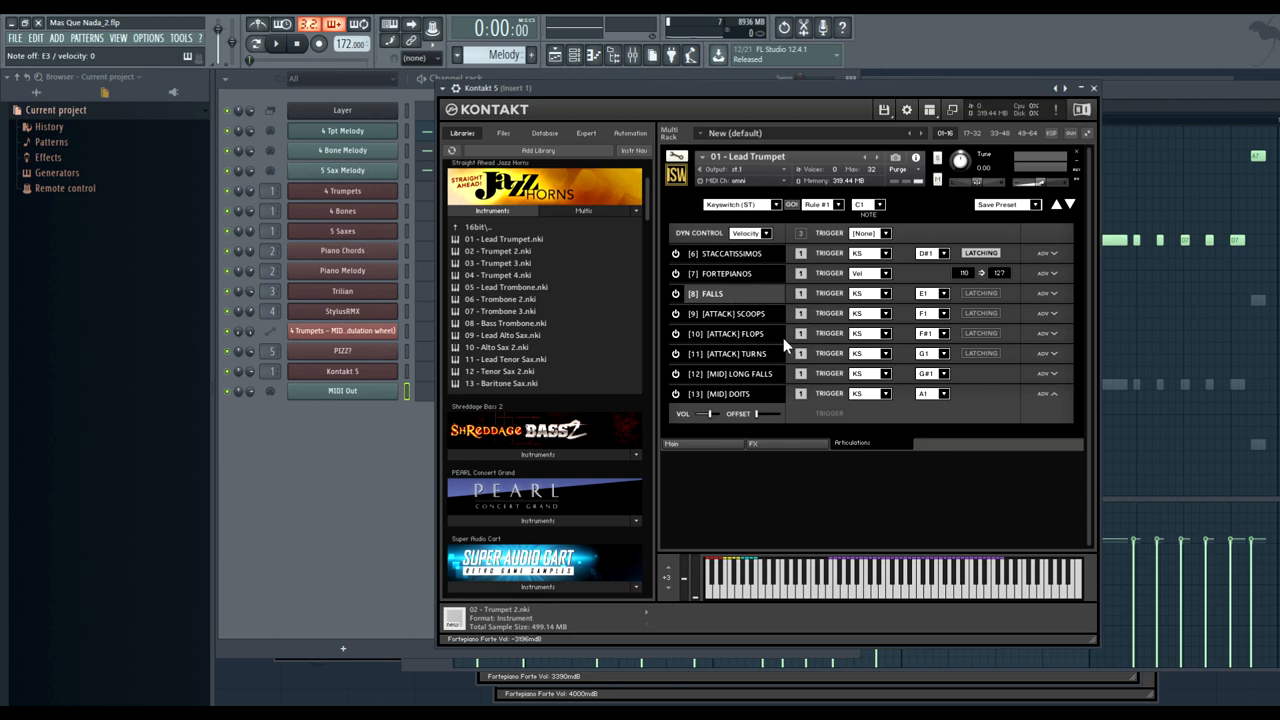
mouse_move(757, 397)
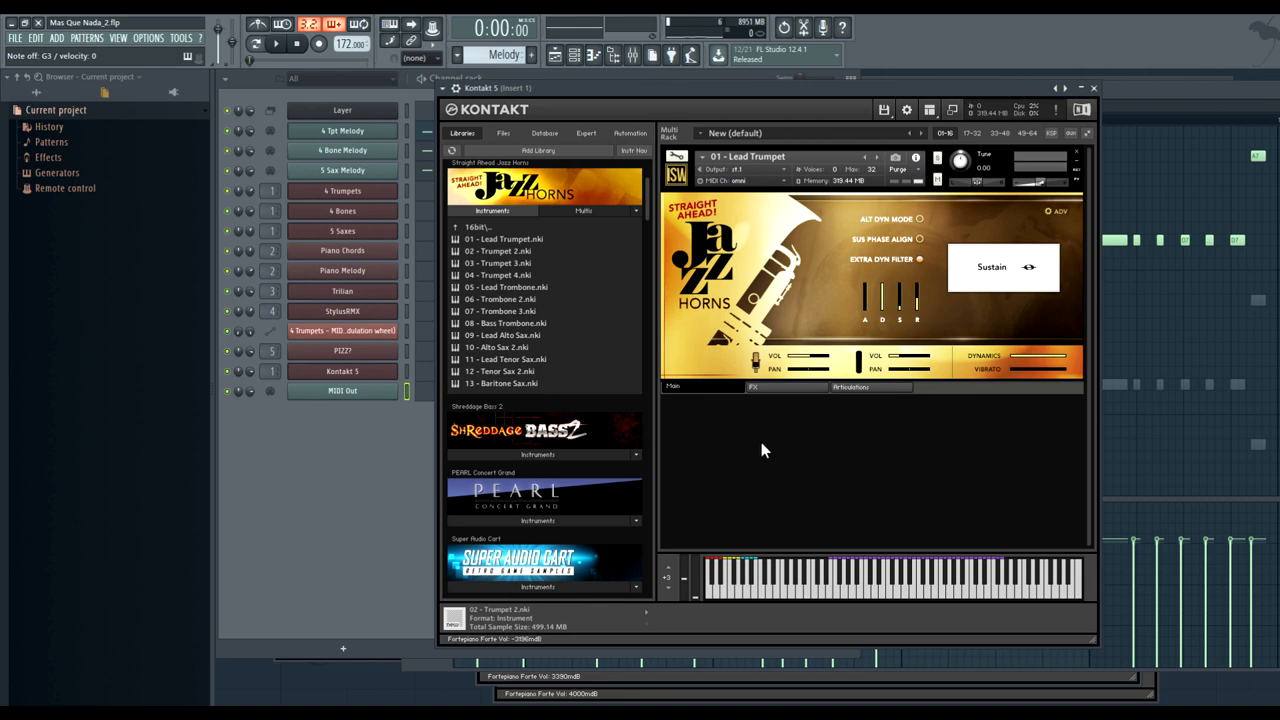
mouse_move(730, 433)
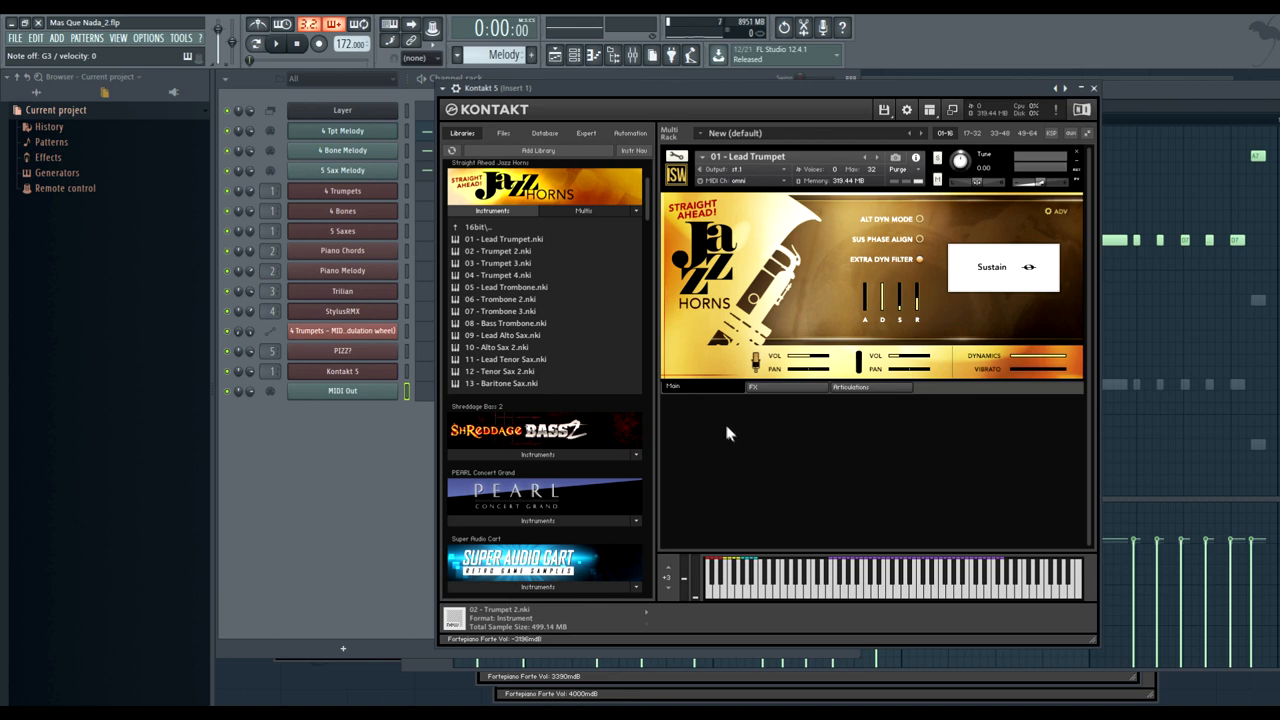
mouse_move(560, 275)
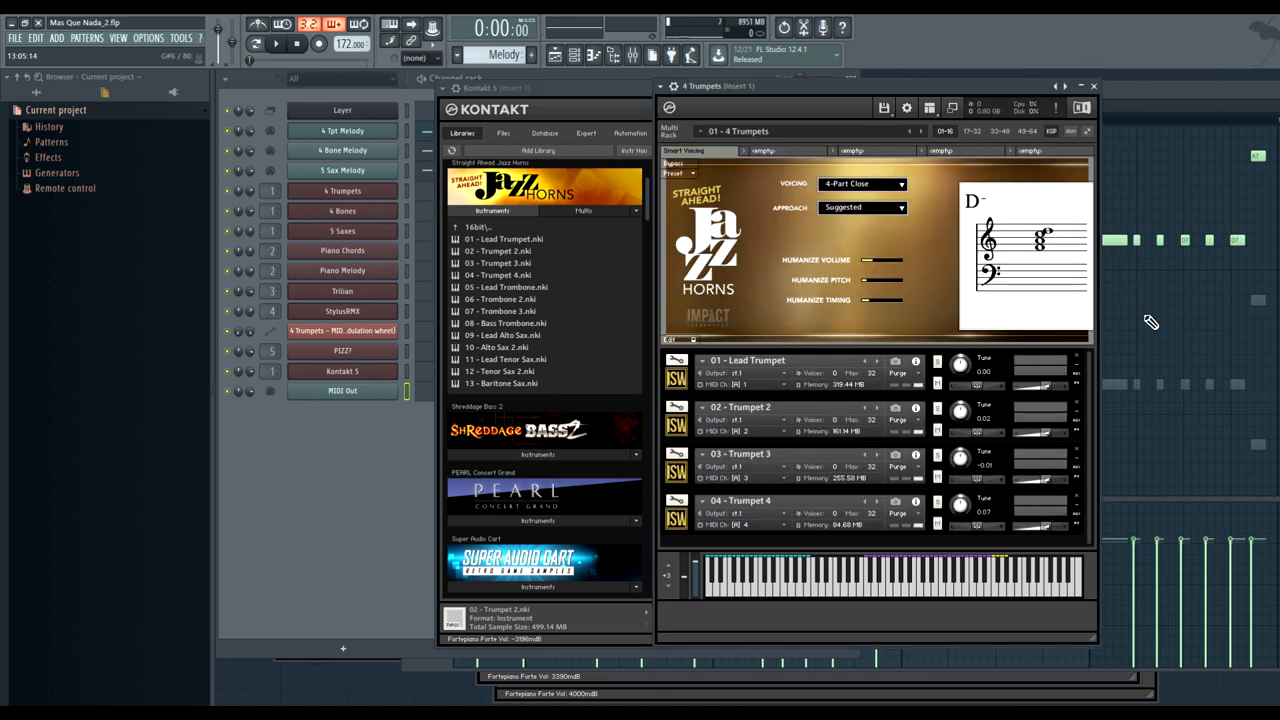
mouse_move(756, 384)
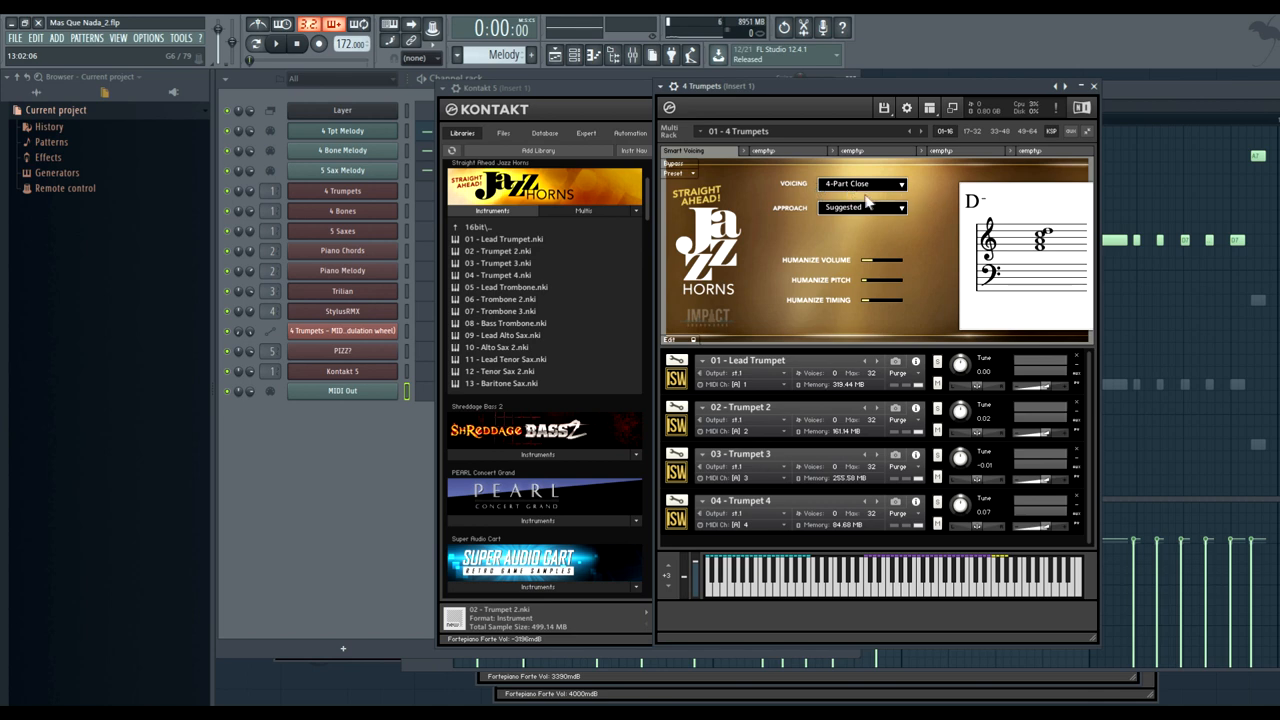
- Open the 4 Trumpets voicing dropdown and keep 4-Part Close selected
click(860, 184)
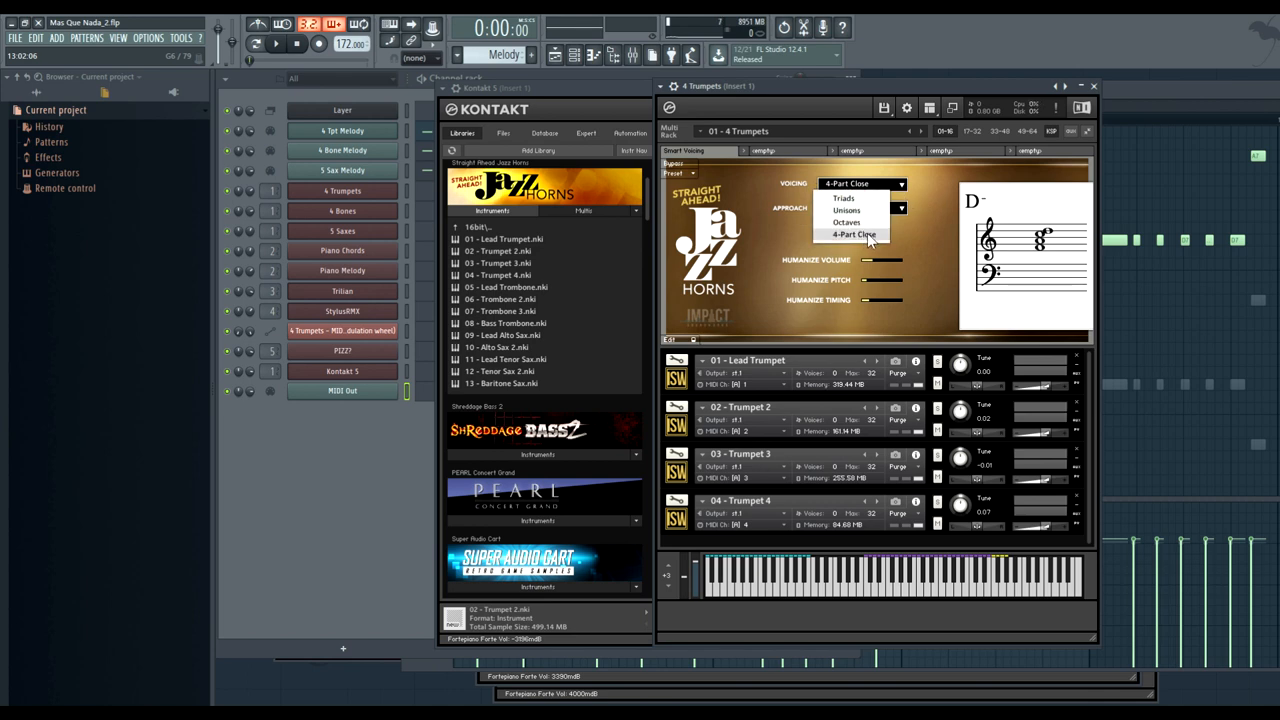
mouse_move(845, 198)
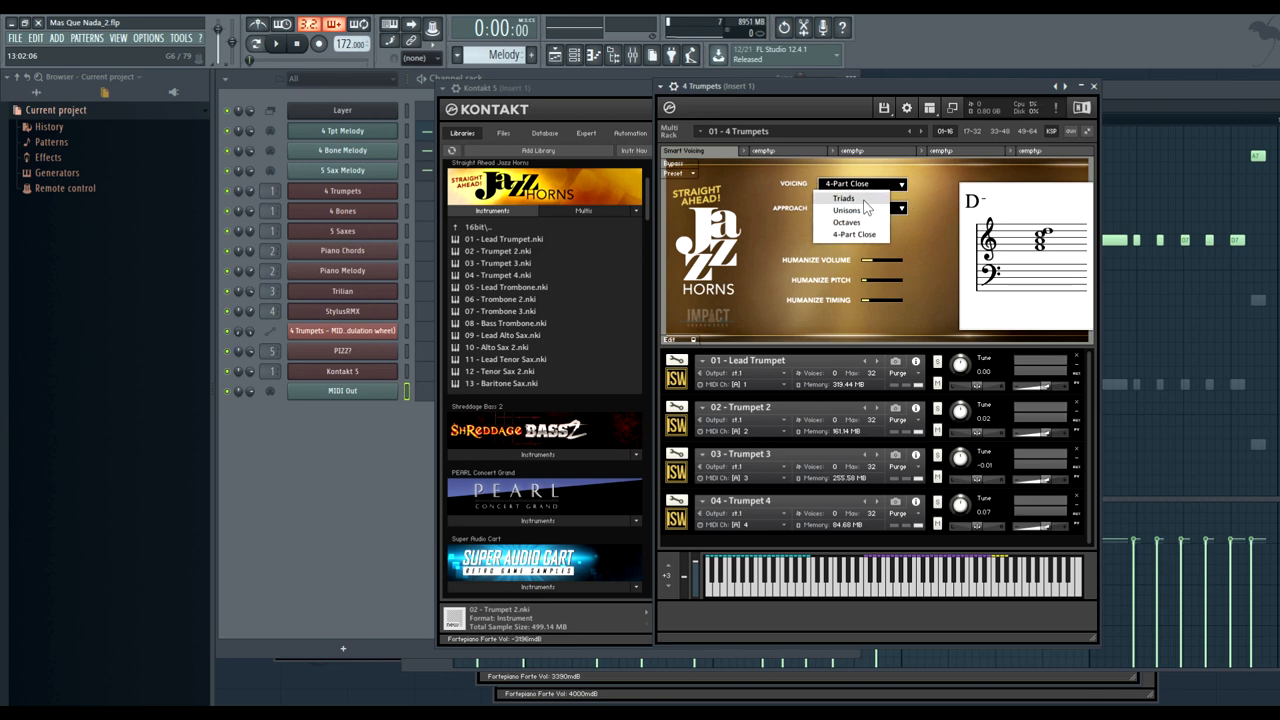
click(843, 198)
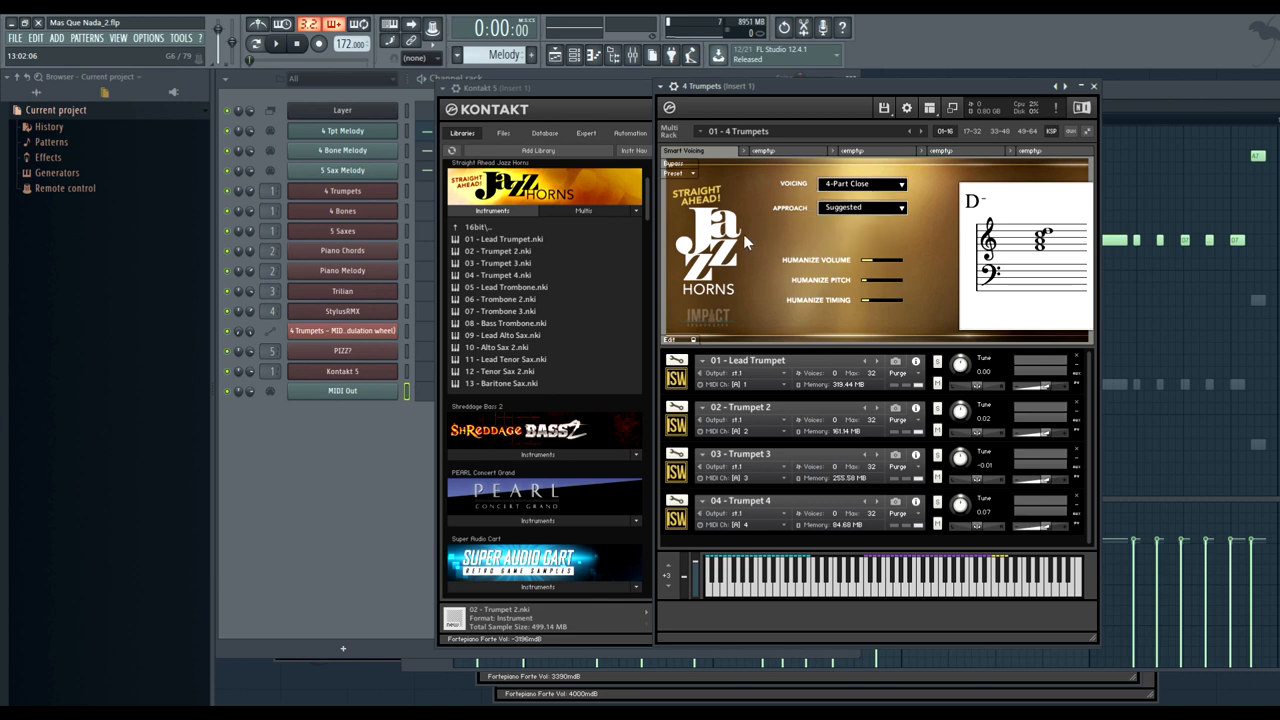
mouse_move(918, 213)
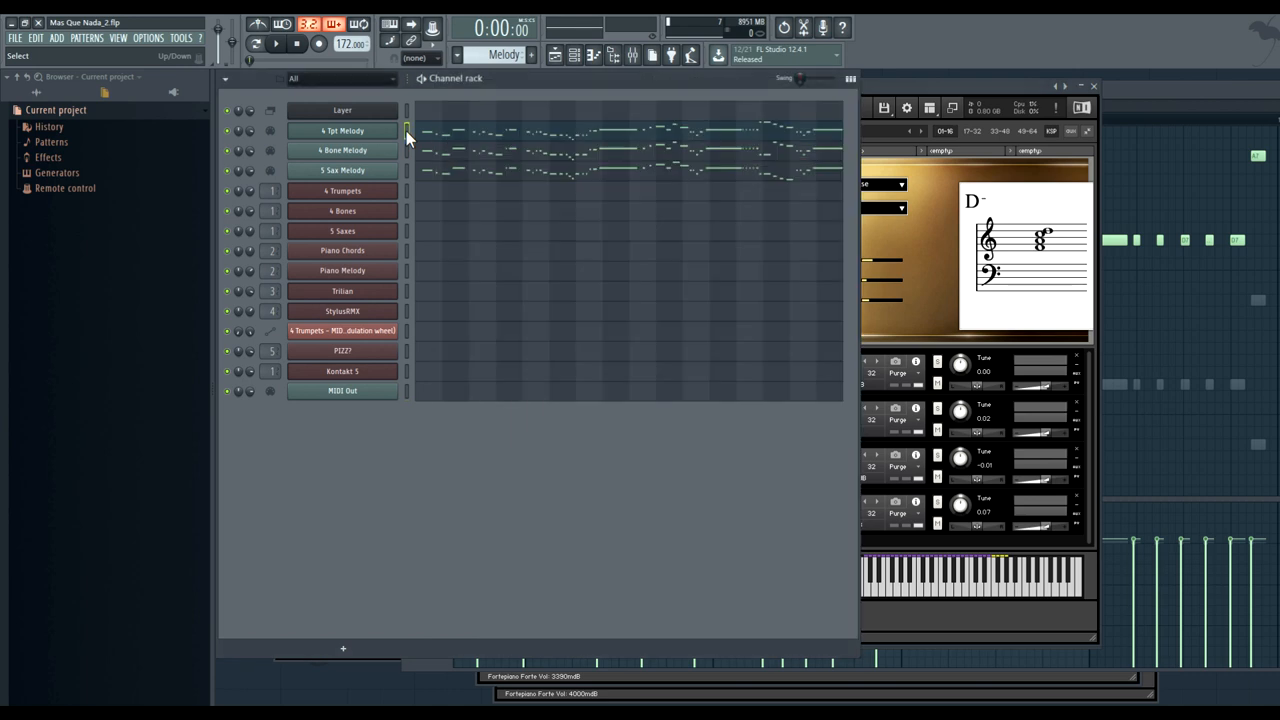
- Bring the 4 Trumpets Kontakt window forward from the Channel rack
click(342, 190)
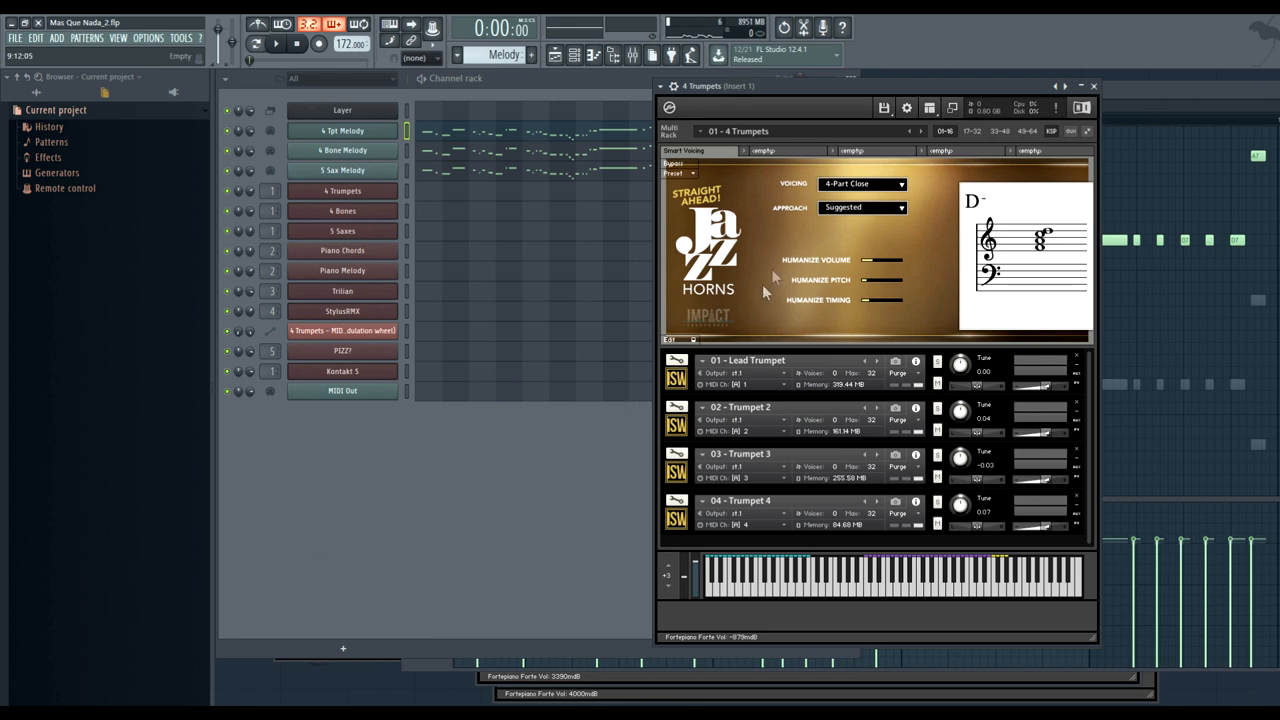
- Change the 4 Trumpets voicing to Triads and choose a different chord approach
click(860, 183)
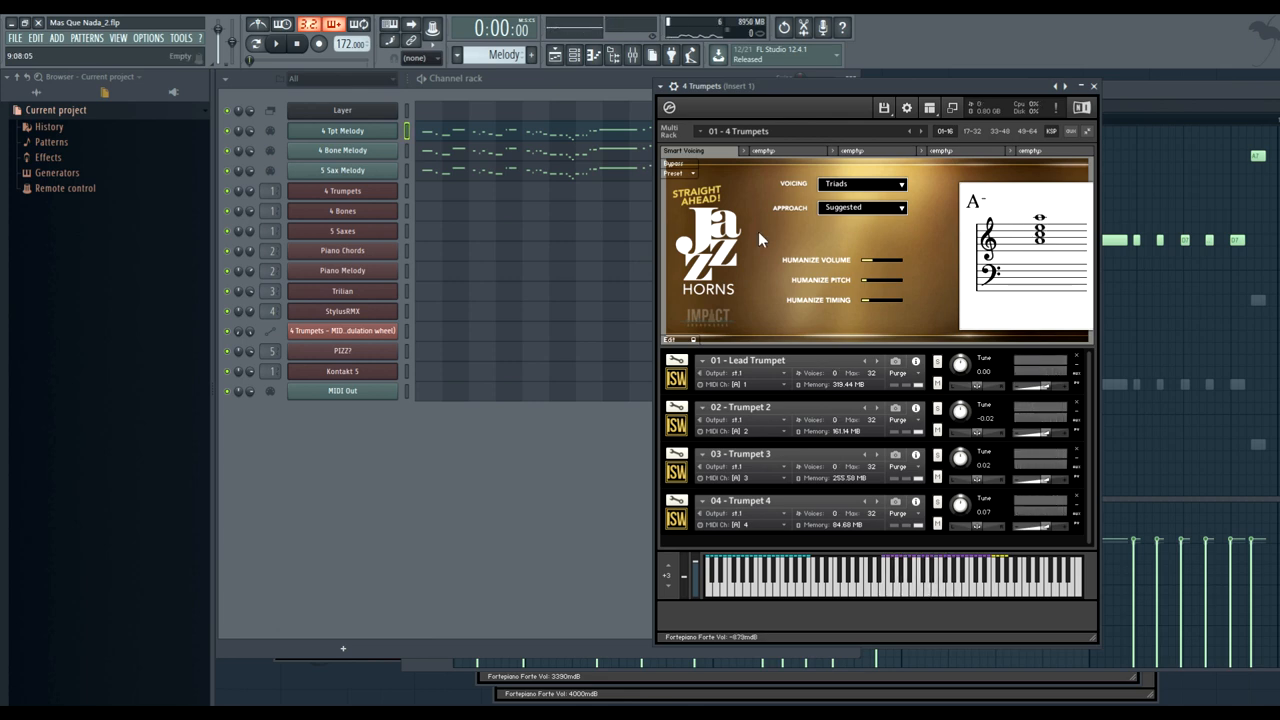
mouse_move(810, 222)
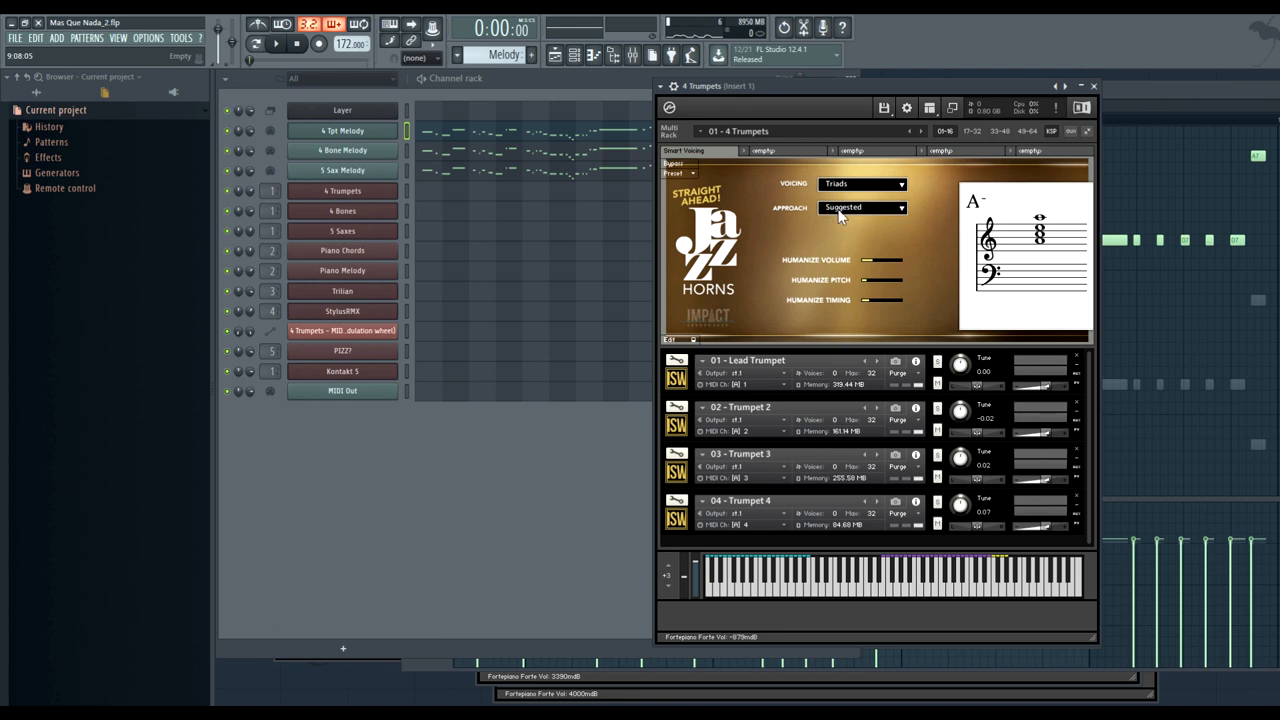
click(860, 207)
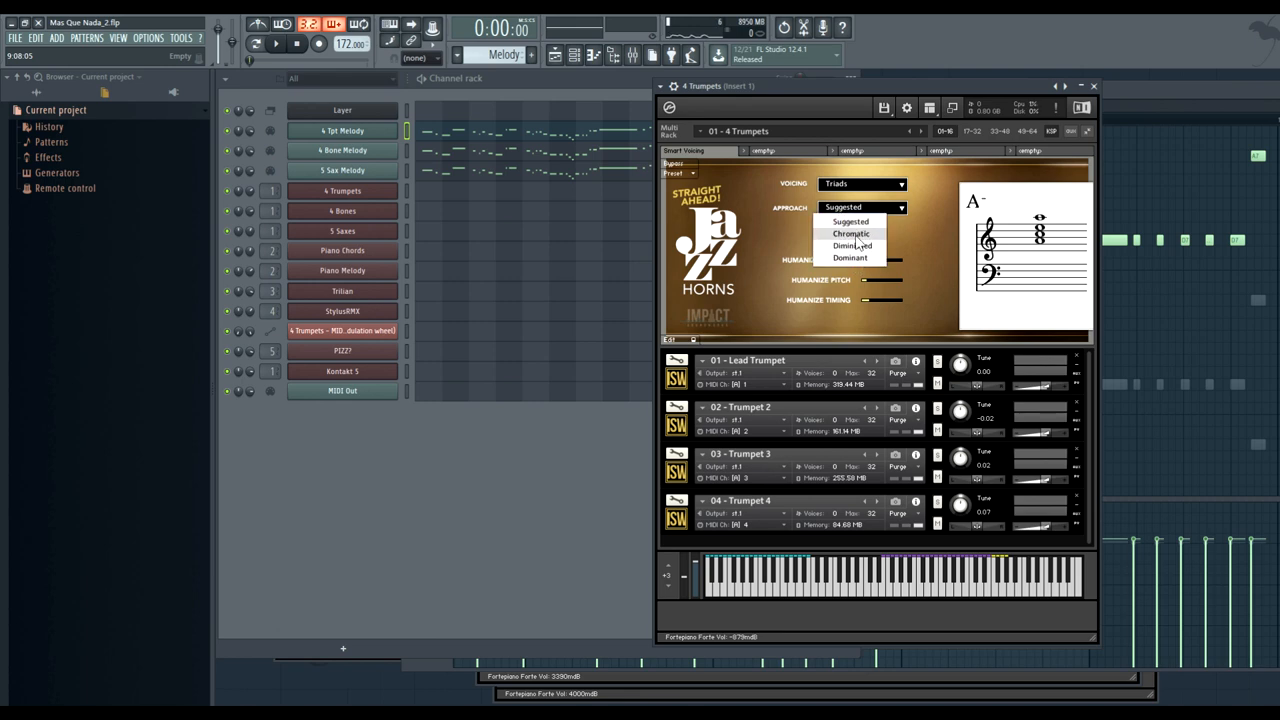
click(851, 221)
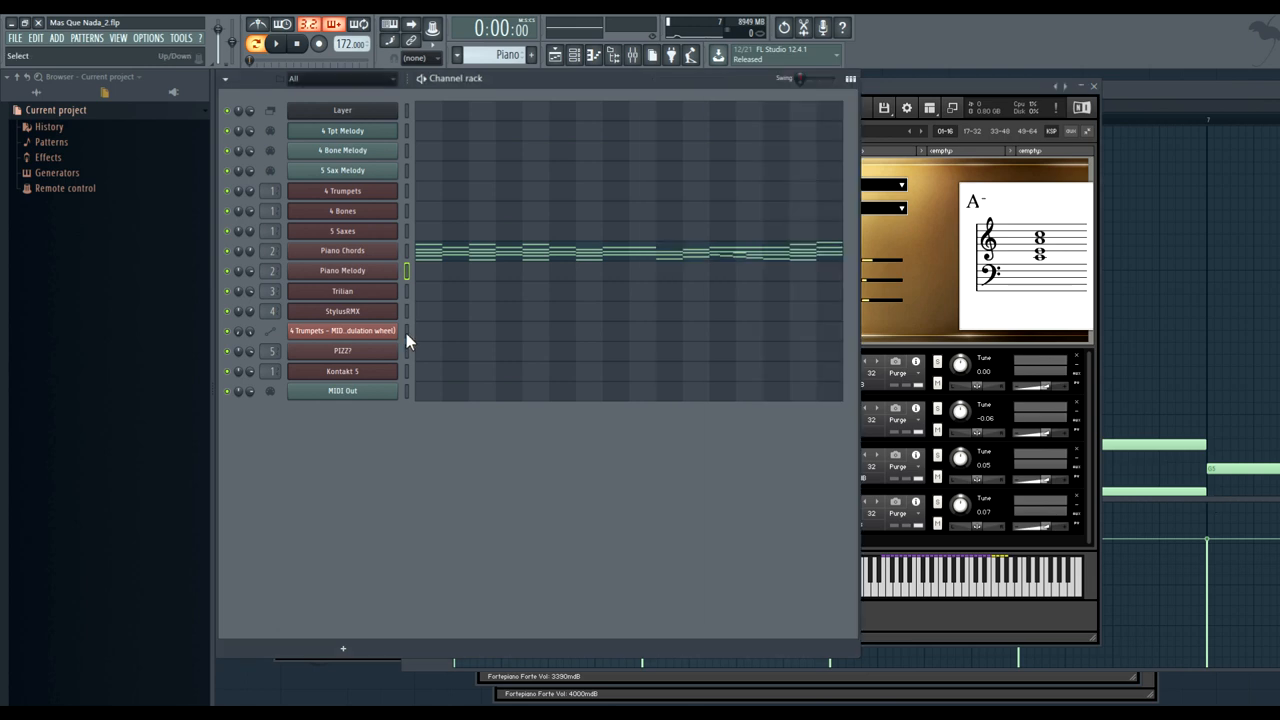
- Play the trumpet pattern, then stop playback
click(276, 43)
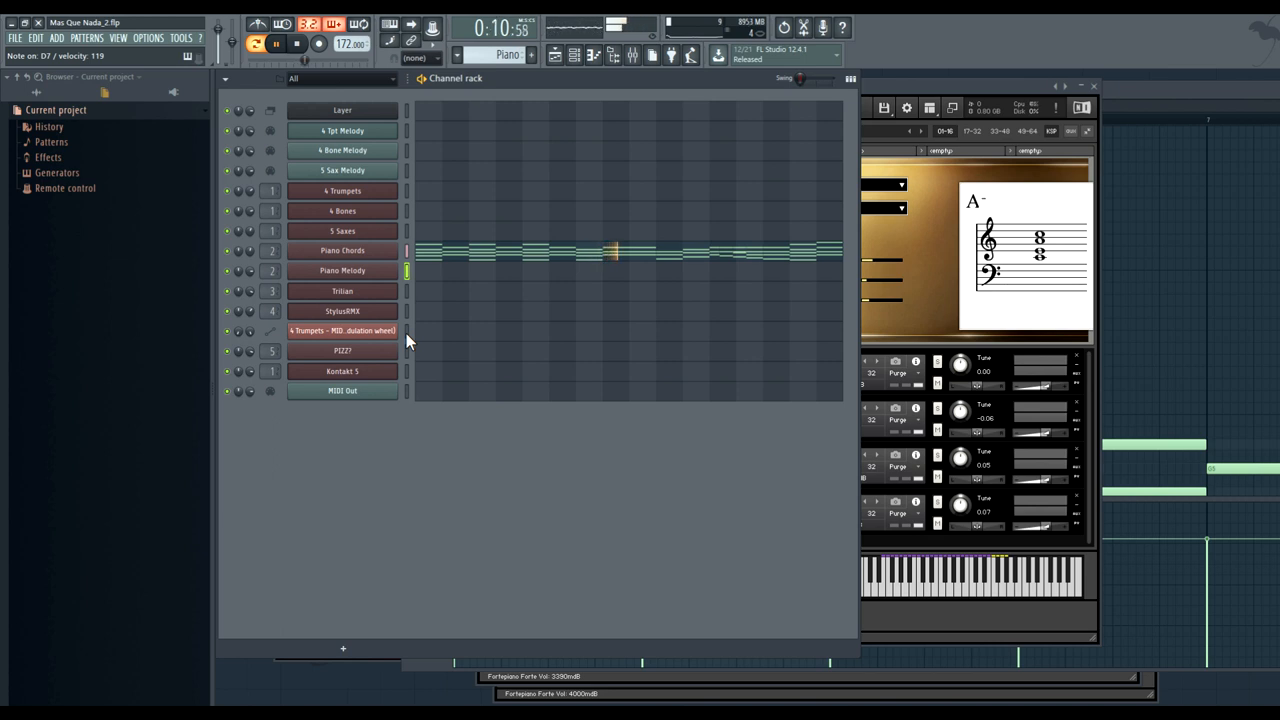
click(296, 43)
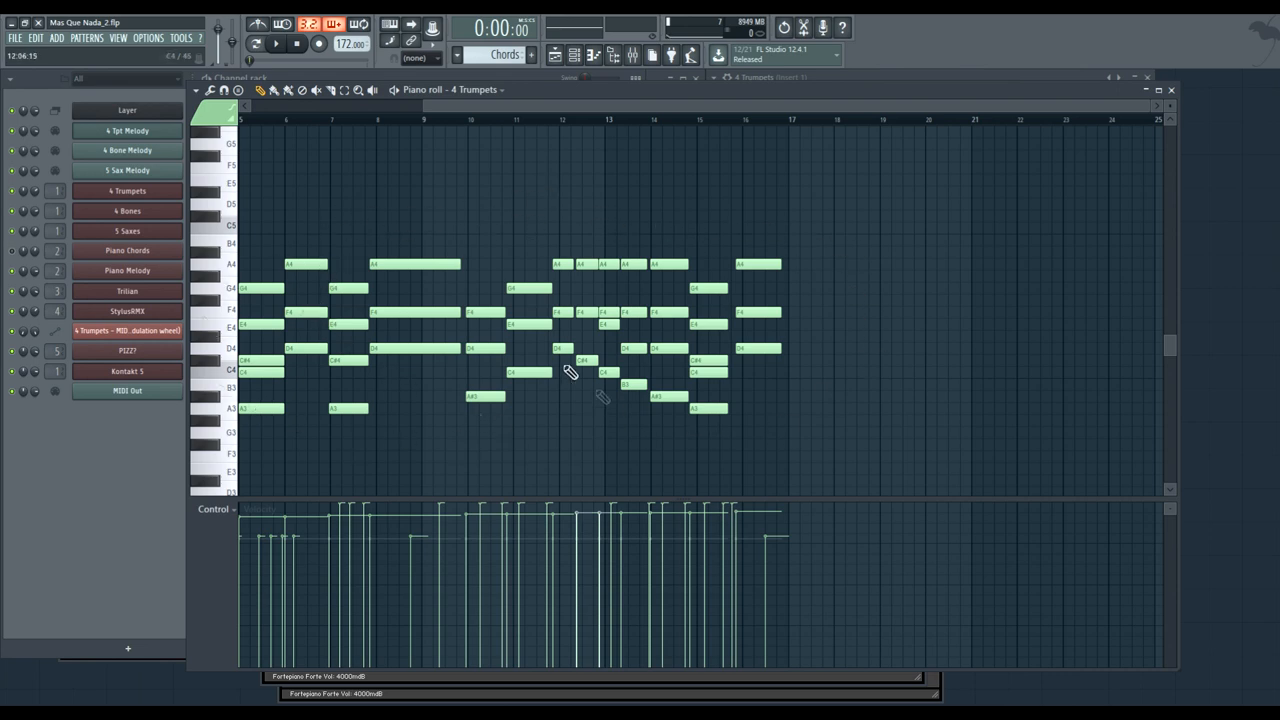
- Open the Playlist to show the song arrangement
click(127, 191)
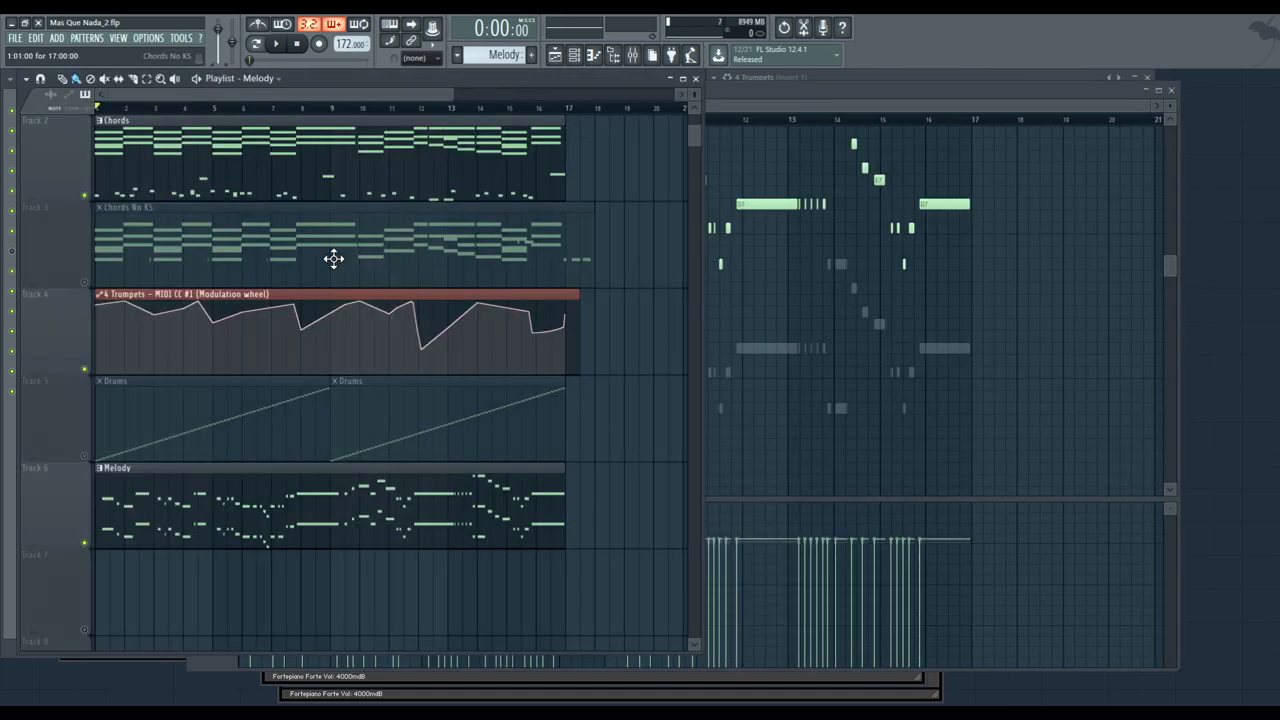
mouse_move(230, 205)
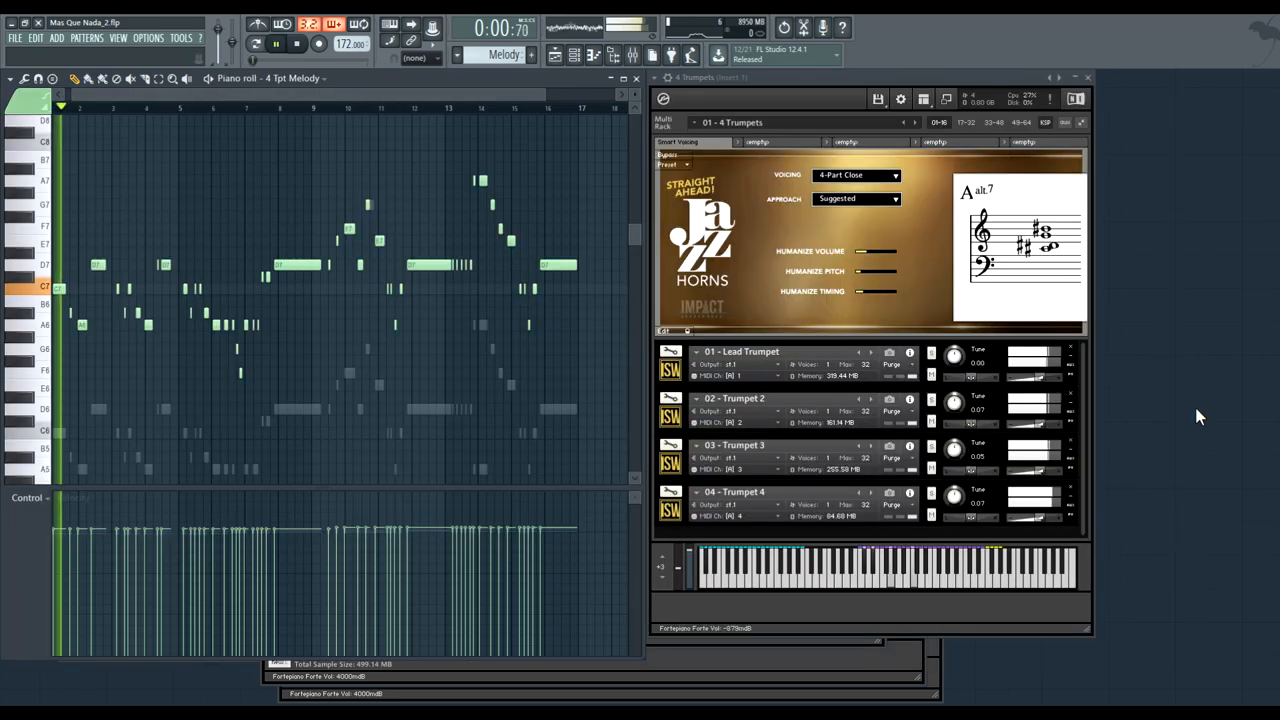
- Switch the Piano roll's channel from 4 Tpt Melody to 4 Trumpets
click(296, 24)
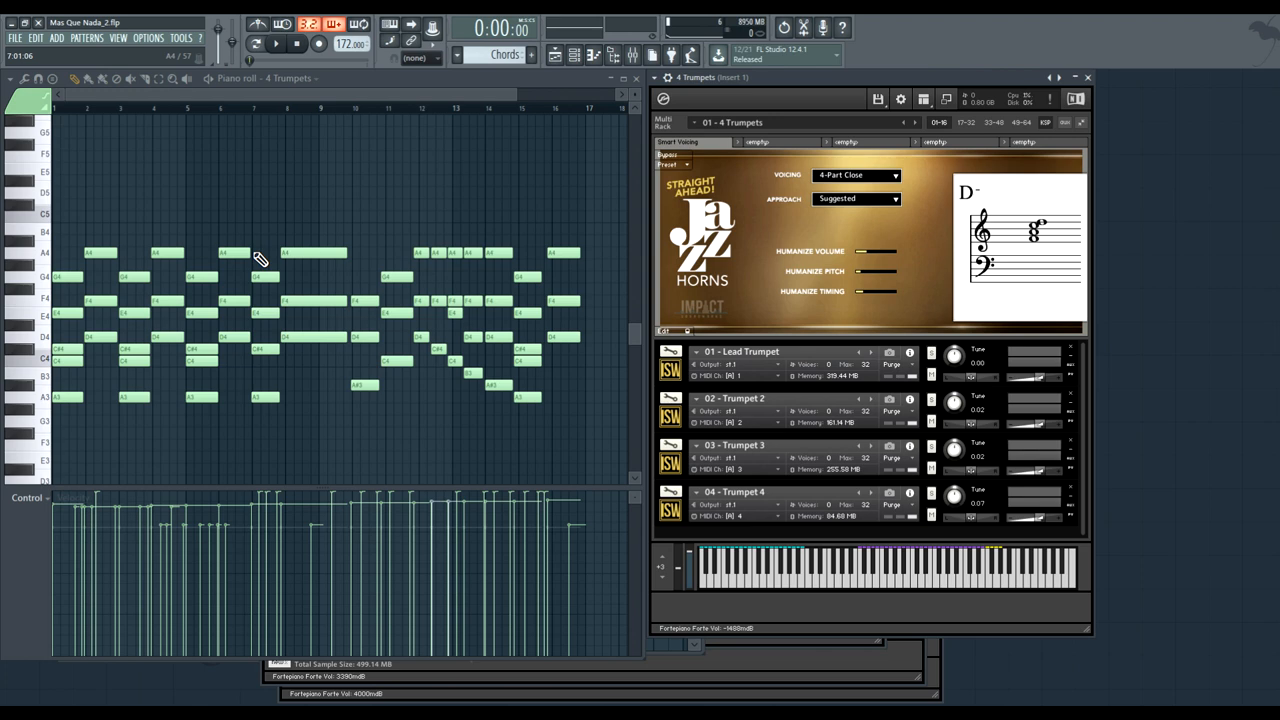
mouse_move(1188, 365)
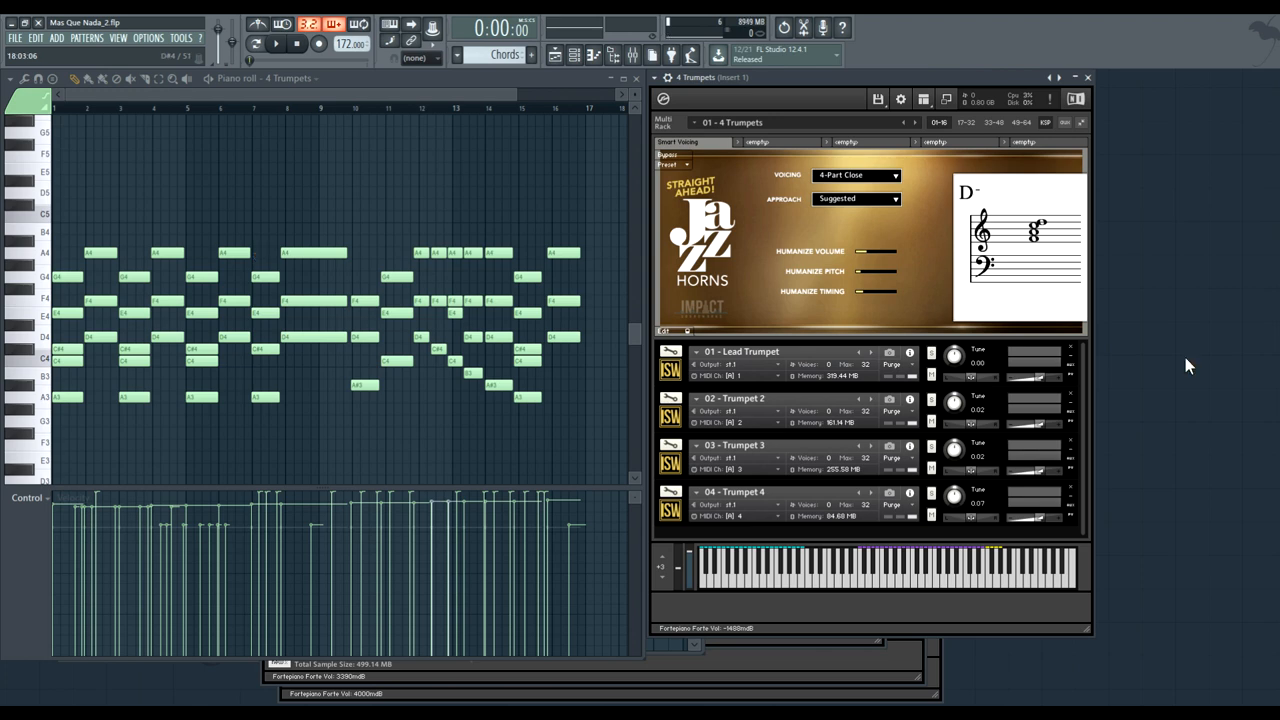
mouse_move(1145, 337)
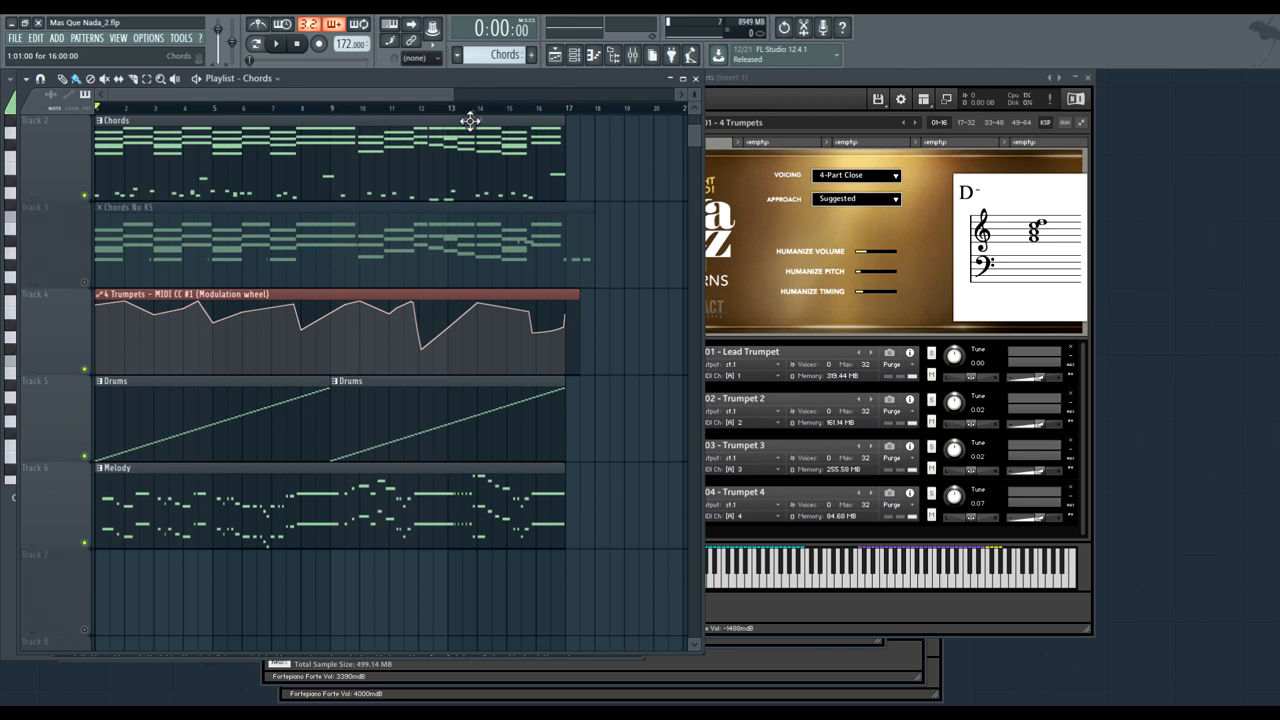
- Open Kontakt's Options to reach the engine MIDI output settings
click(901, 99)
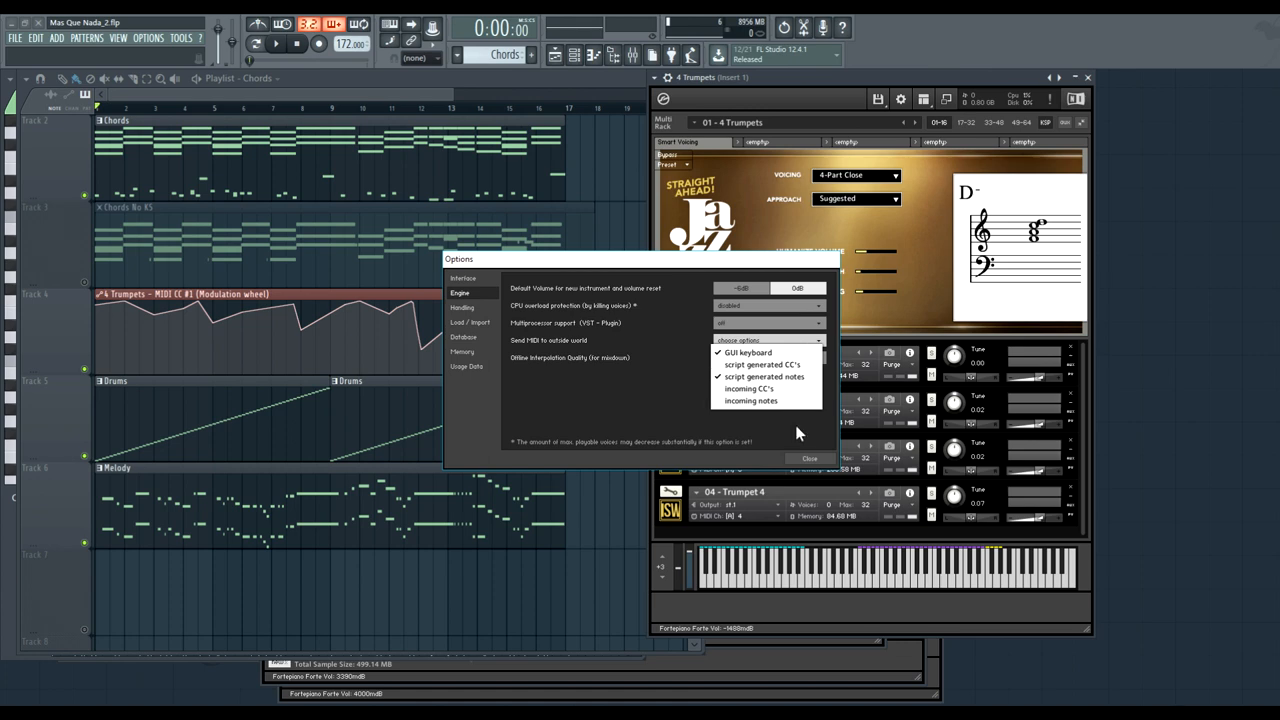
- Close Kontakt's Options dialog, applying the MIDI output choice
click(809, 458)
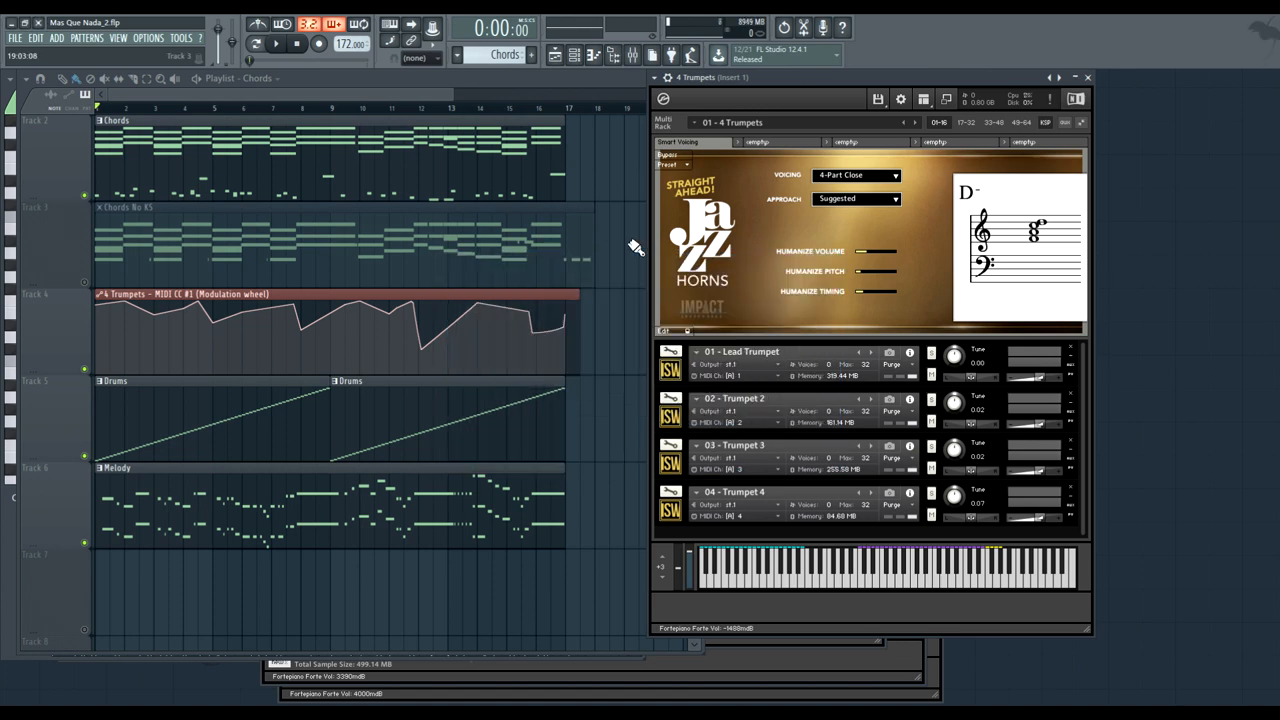
mouse_move(658, 202)
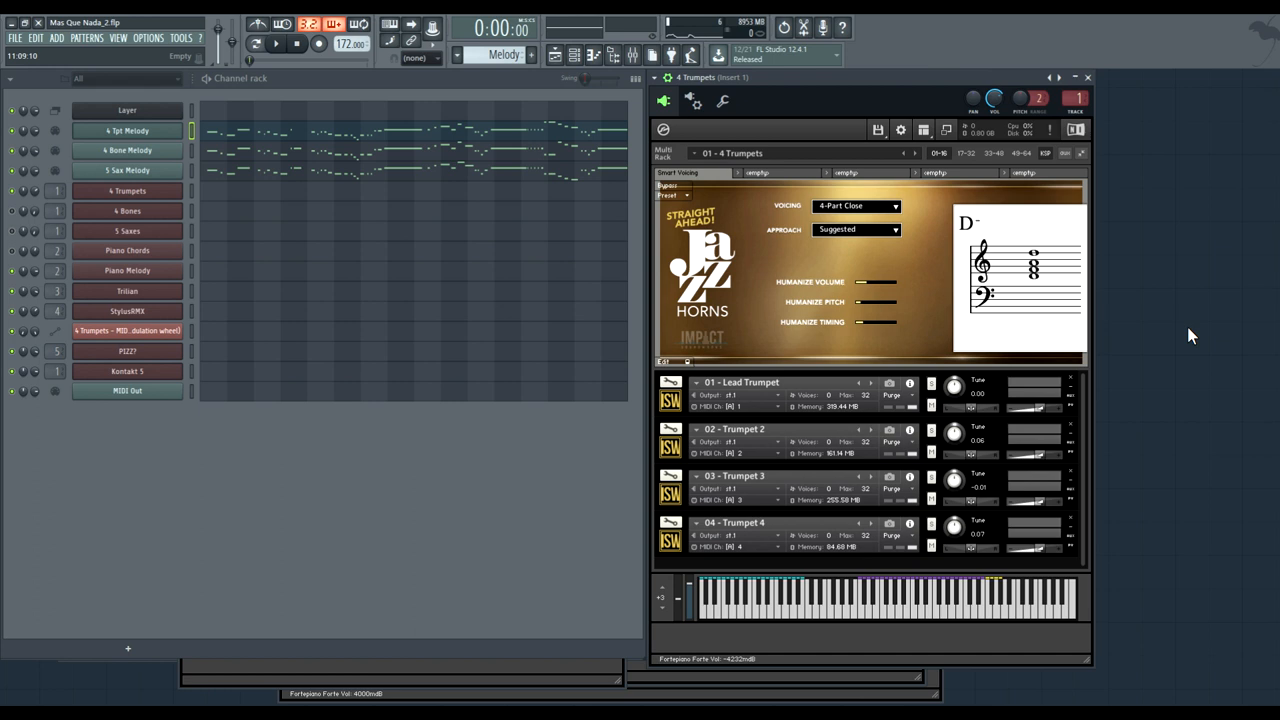
mouse_move(128, 447)
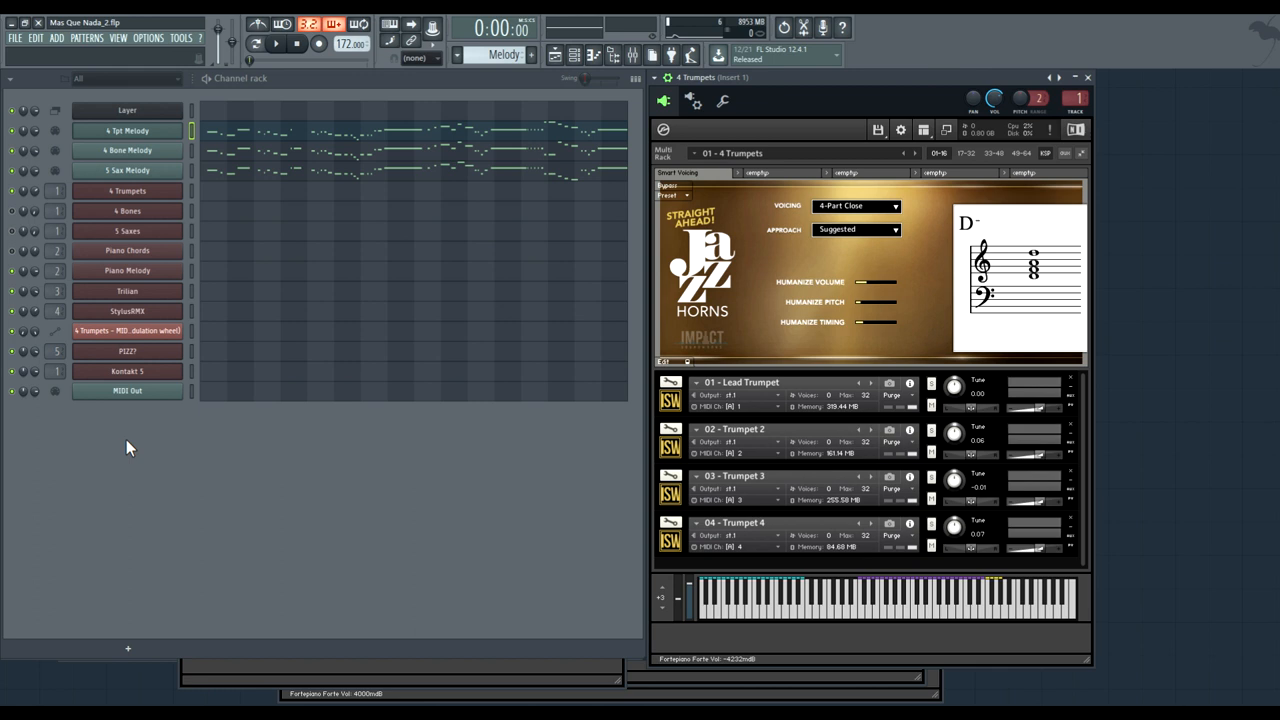
- Open the Kontakt 5 channel and load 05 - Lead Trombone.nki on Sustain
click(127, 371)
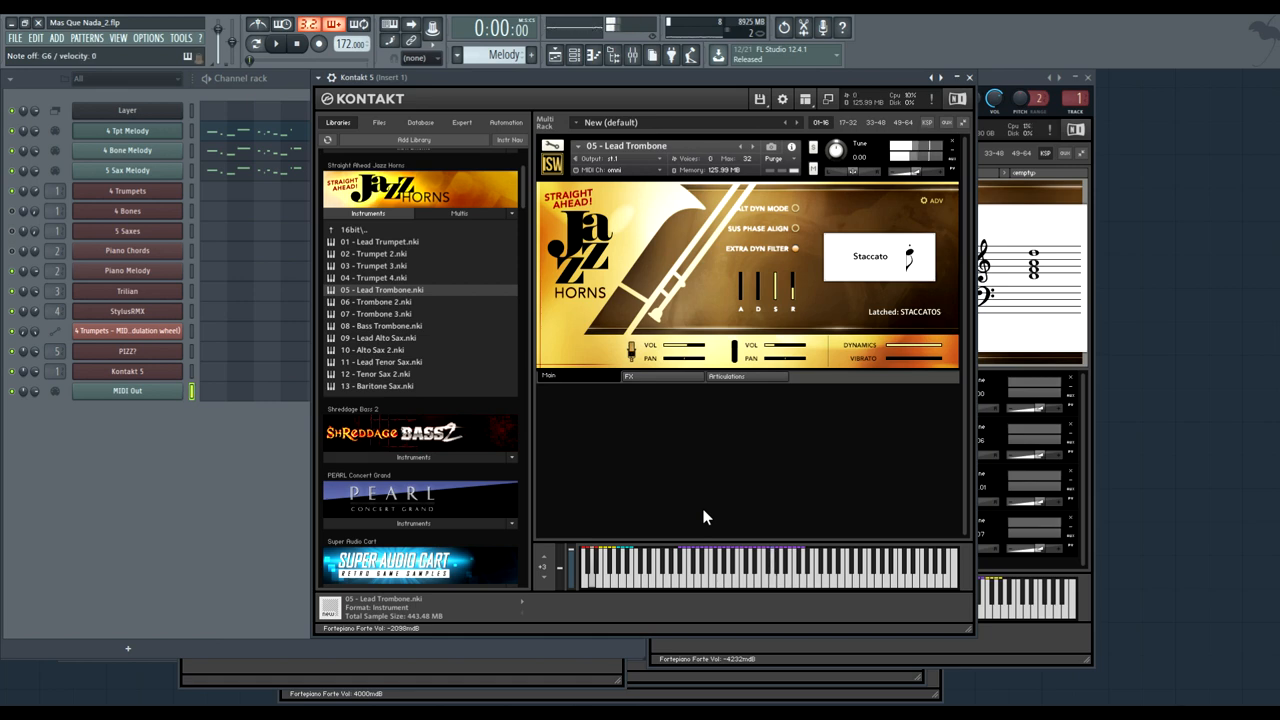
click(905, 256)
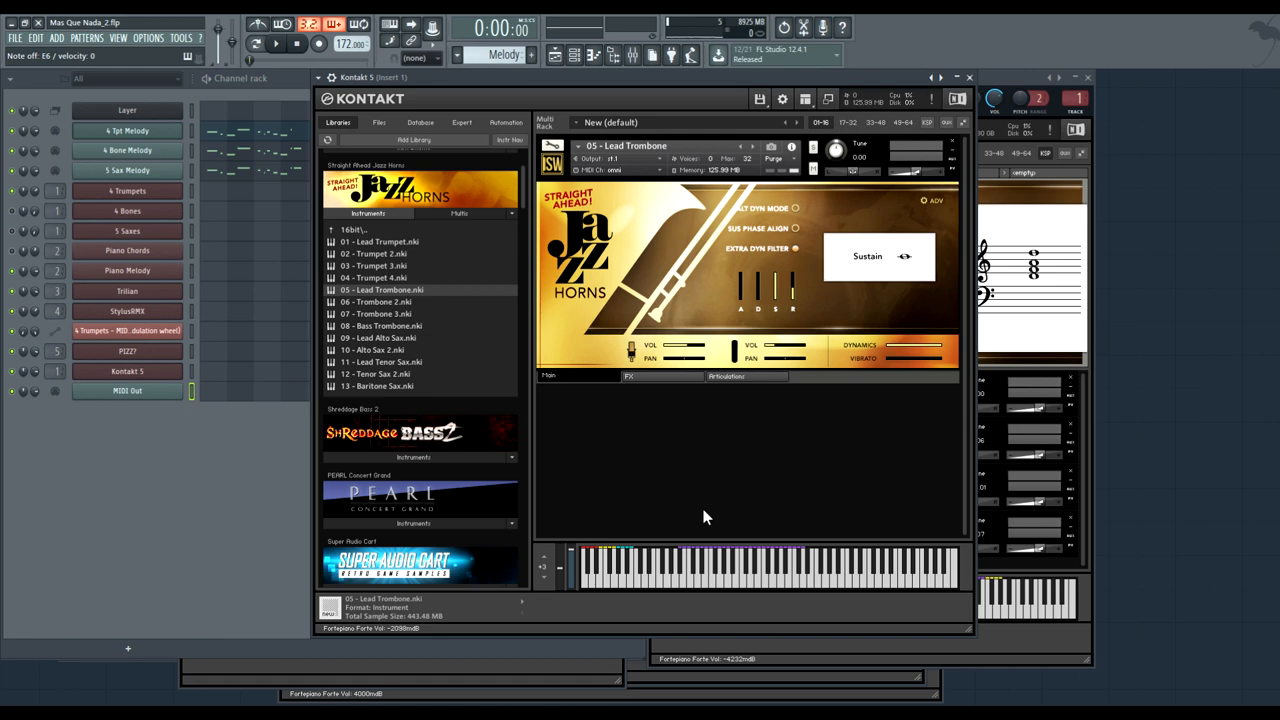
mouse_move(687, 483)
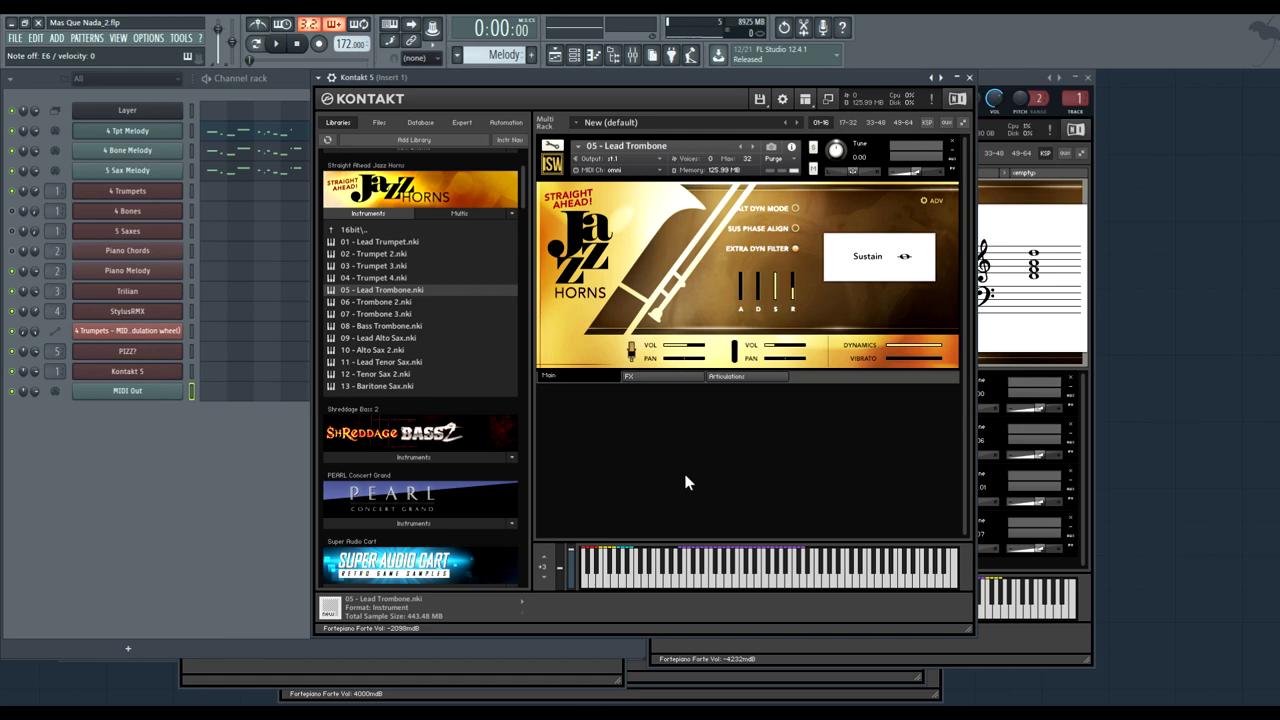
mouse_move(698, 471)
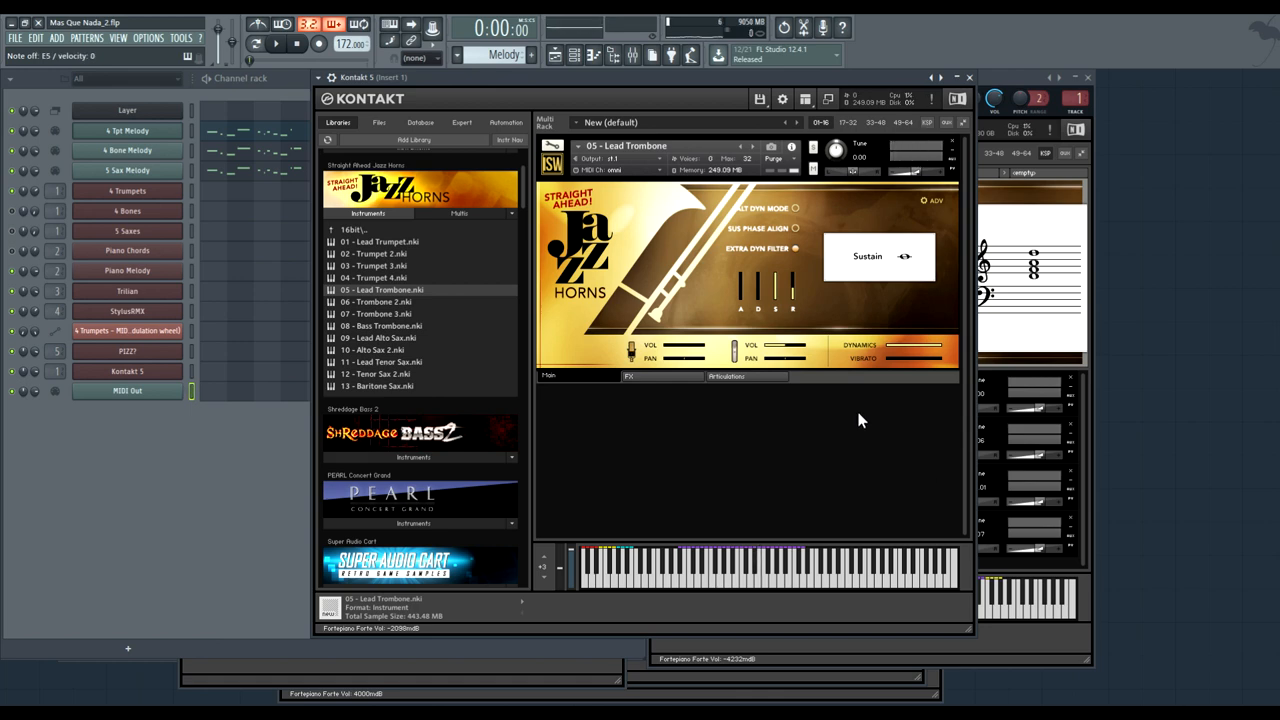
mouse_move(893, 360)
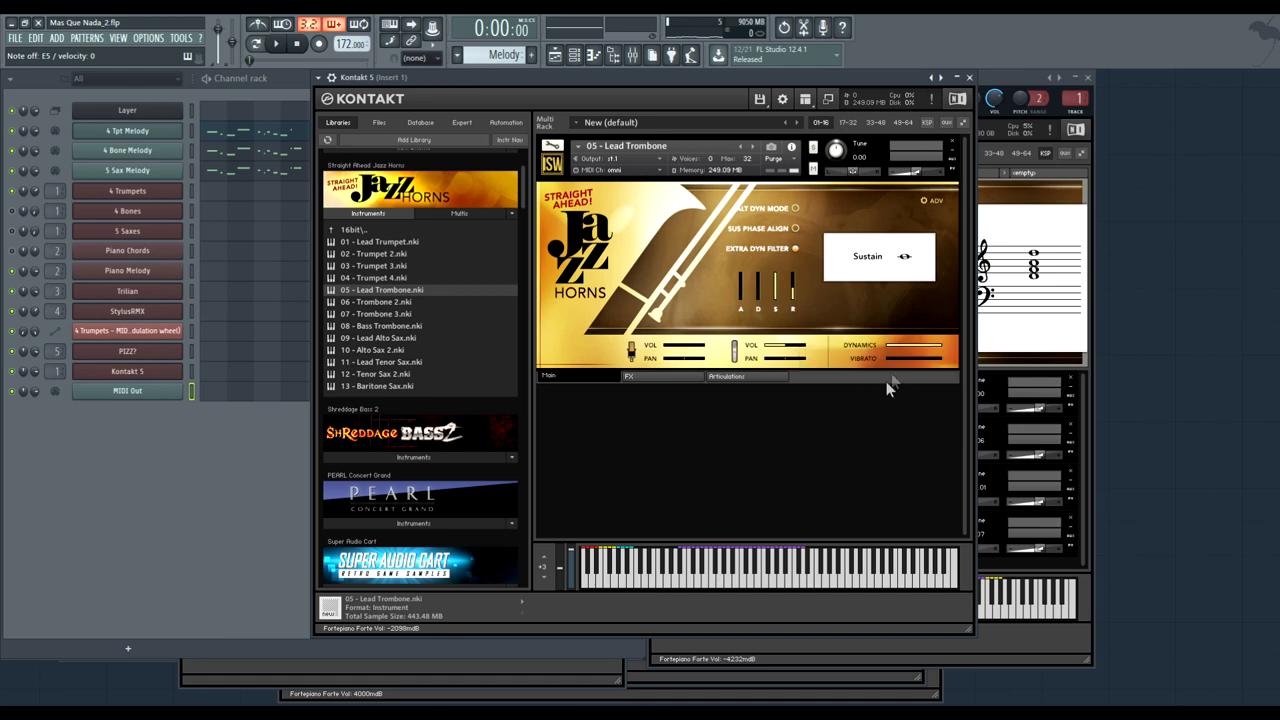
- Set the Lead Trombone's dynamics to maximum and adjust its vibrato amount
right_click(888, 345)
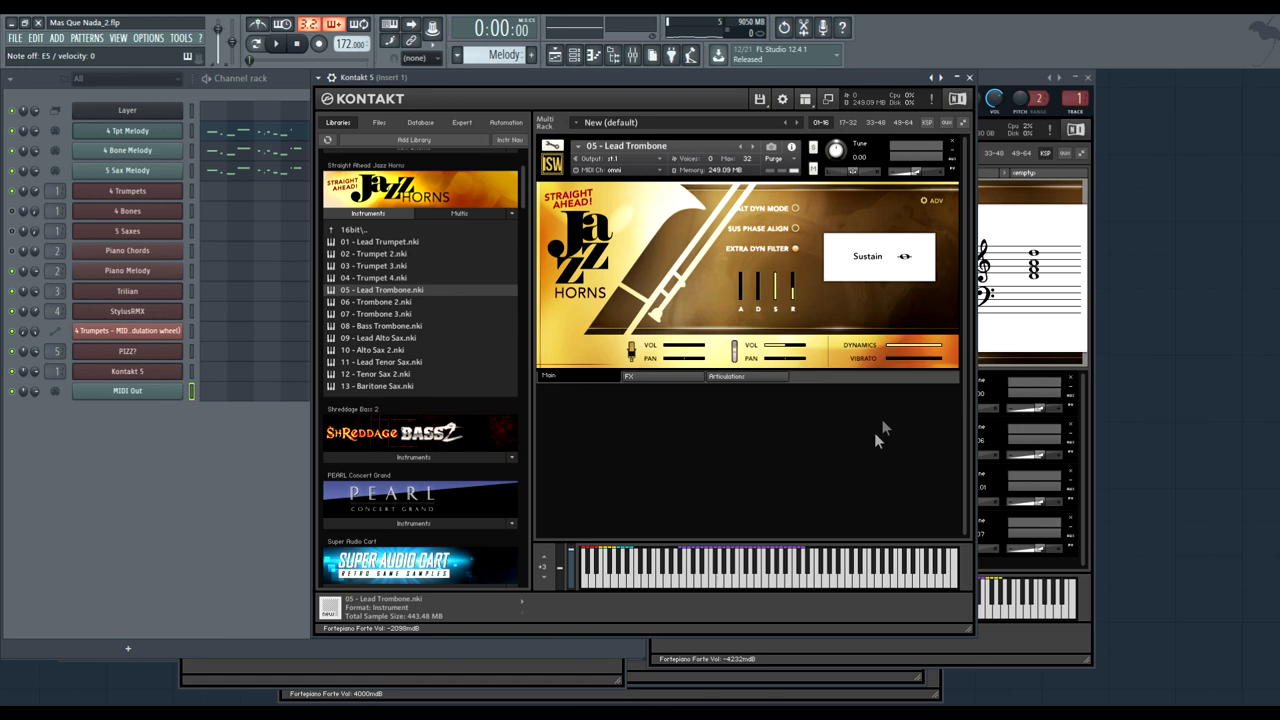
mouse_move(802, 265)
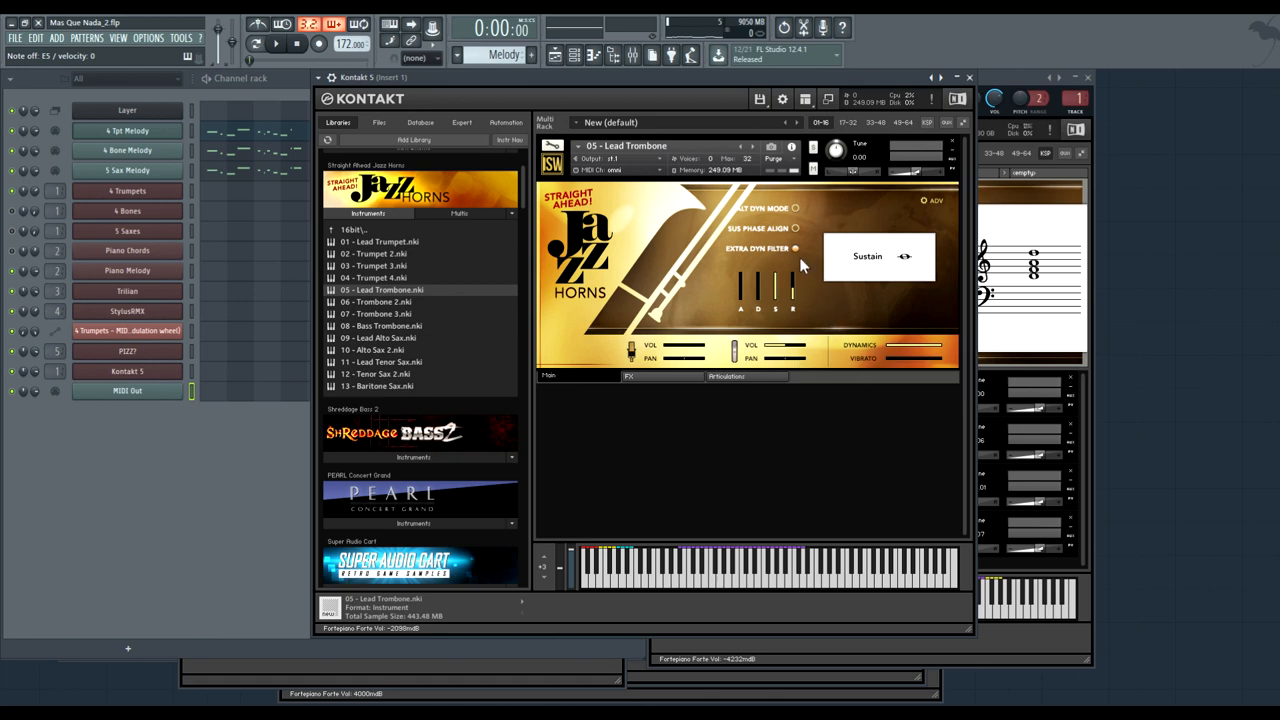
mouse_move(805, 232)
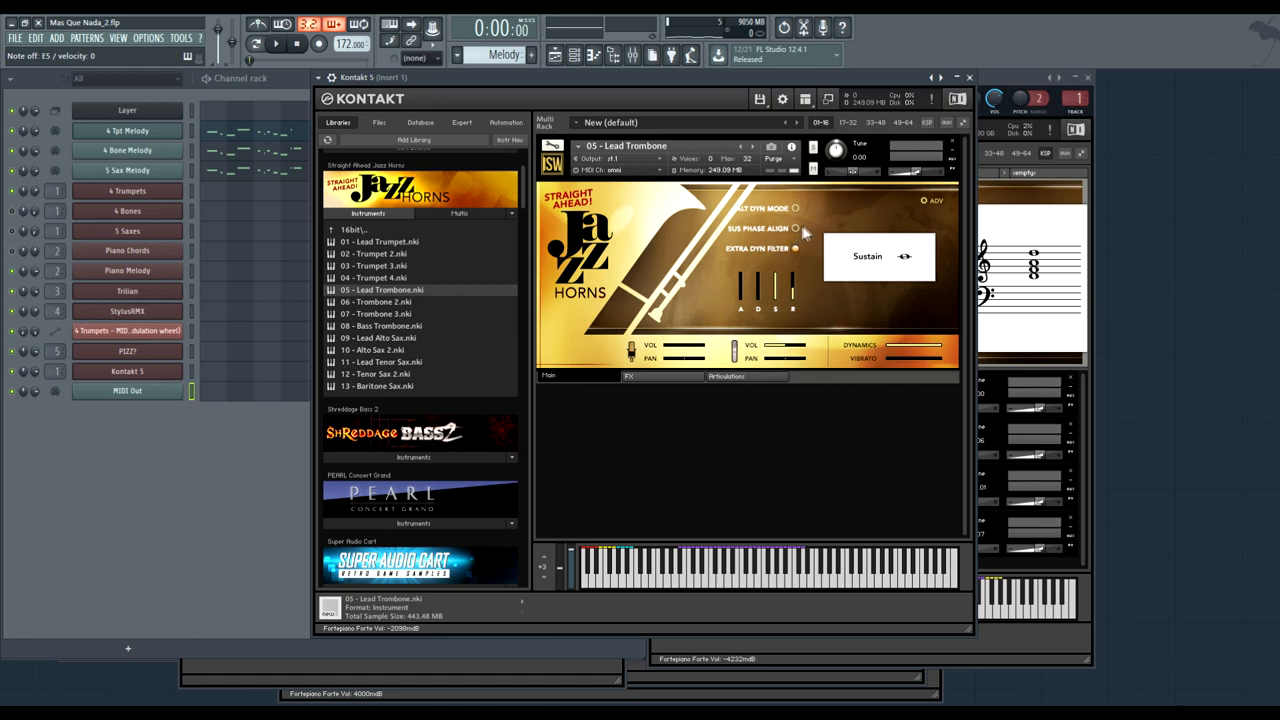
mouse_move(795, 229)
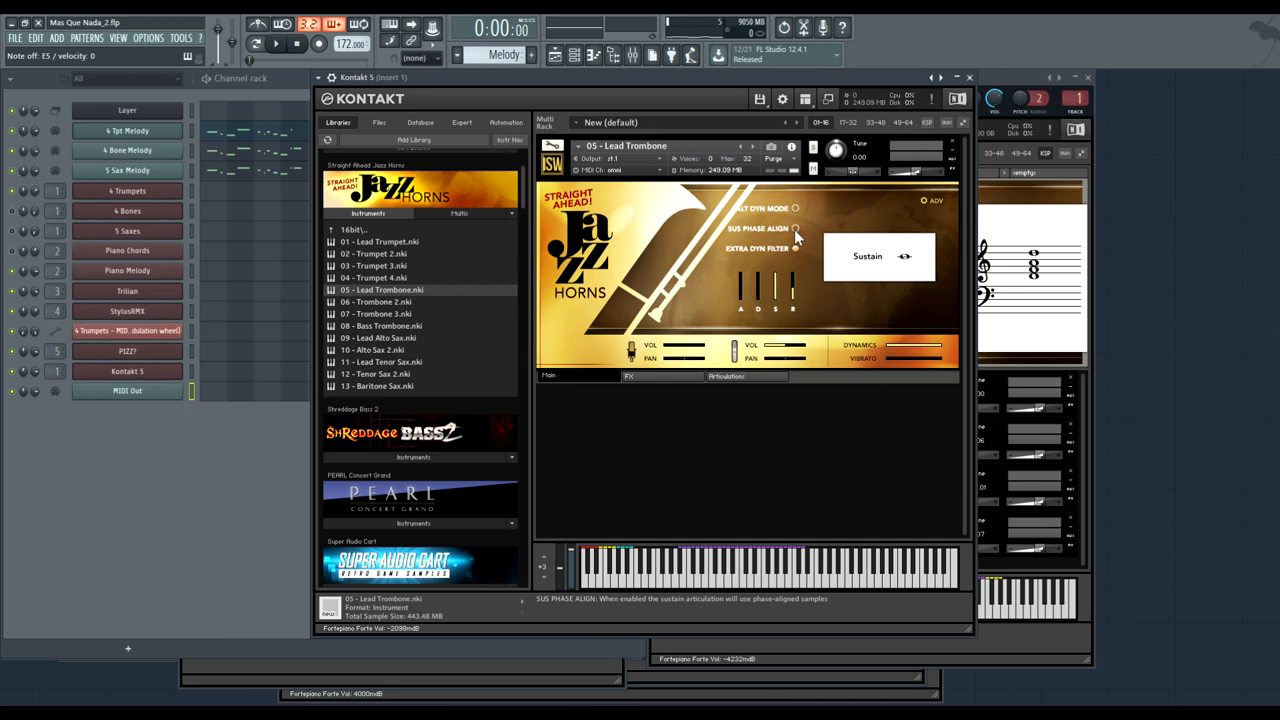
drag(920, 353, 895, 353)
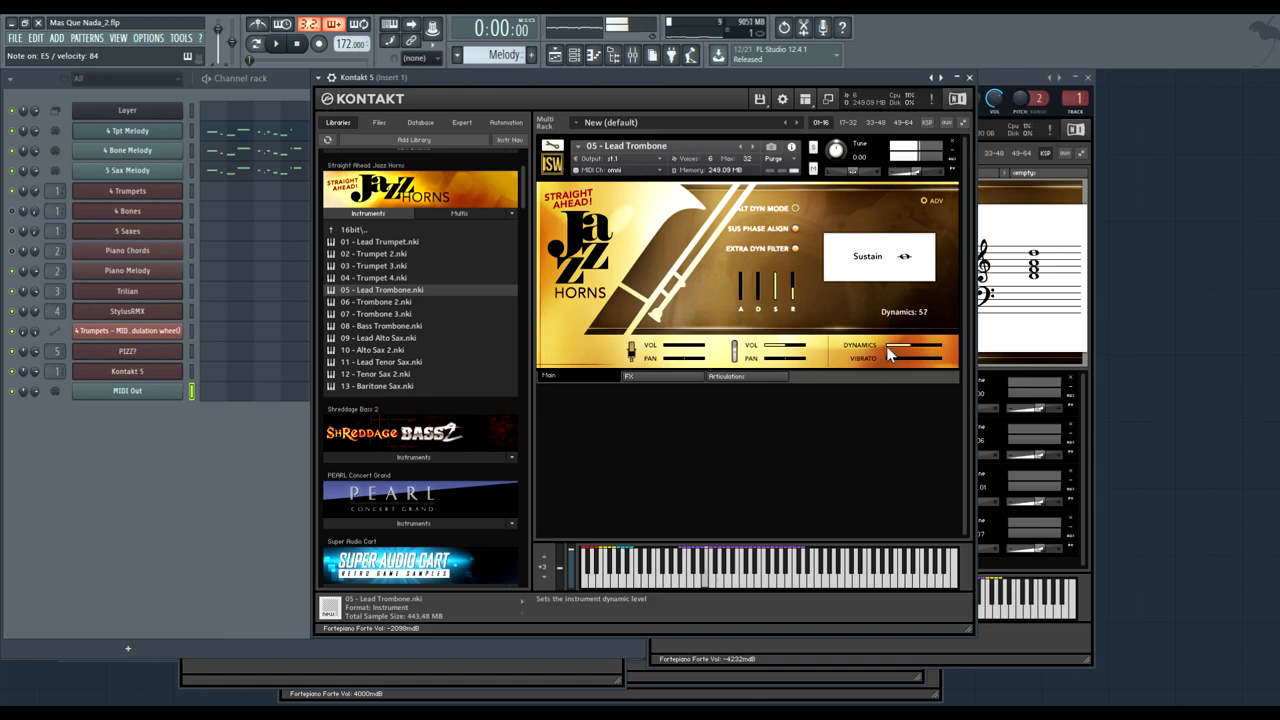
drag(875, 352, 940, 352)
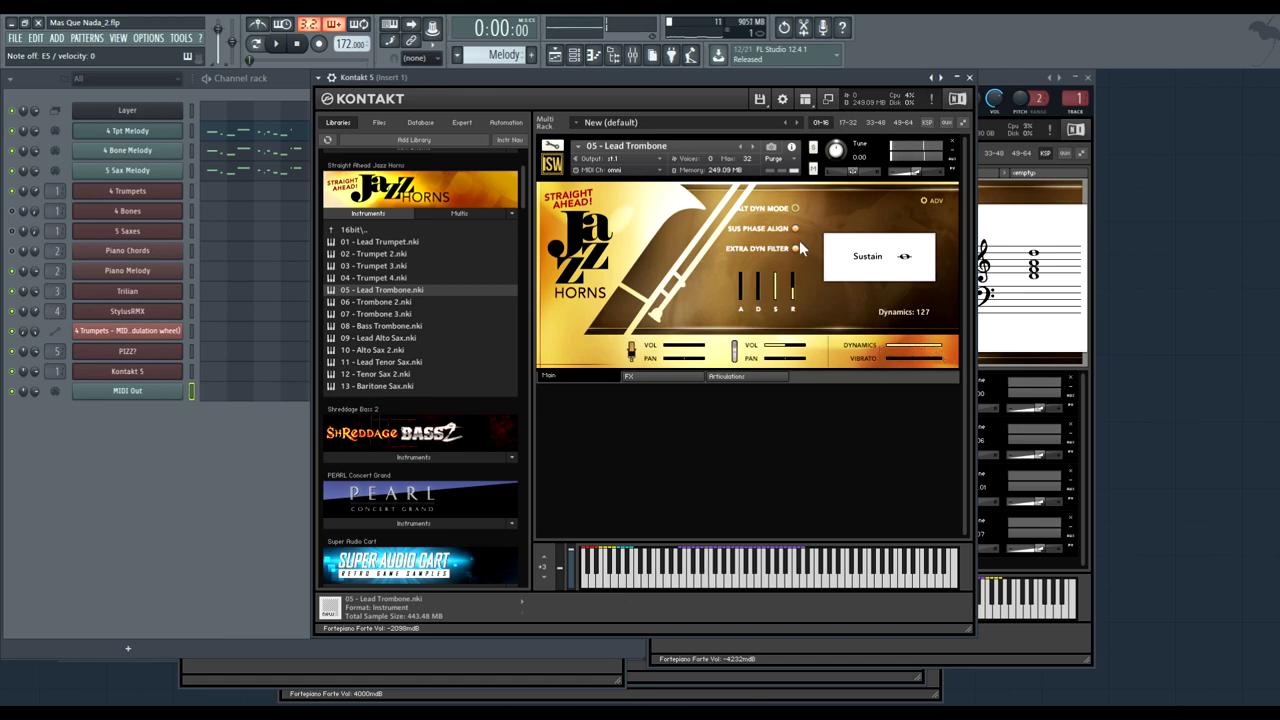
mouse_move(797, 218)
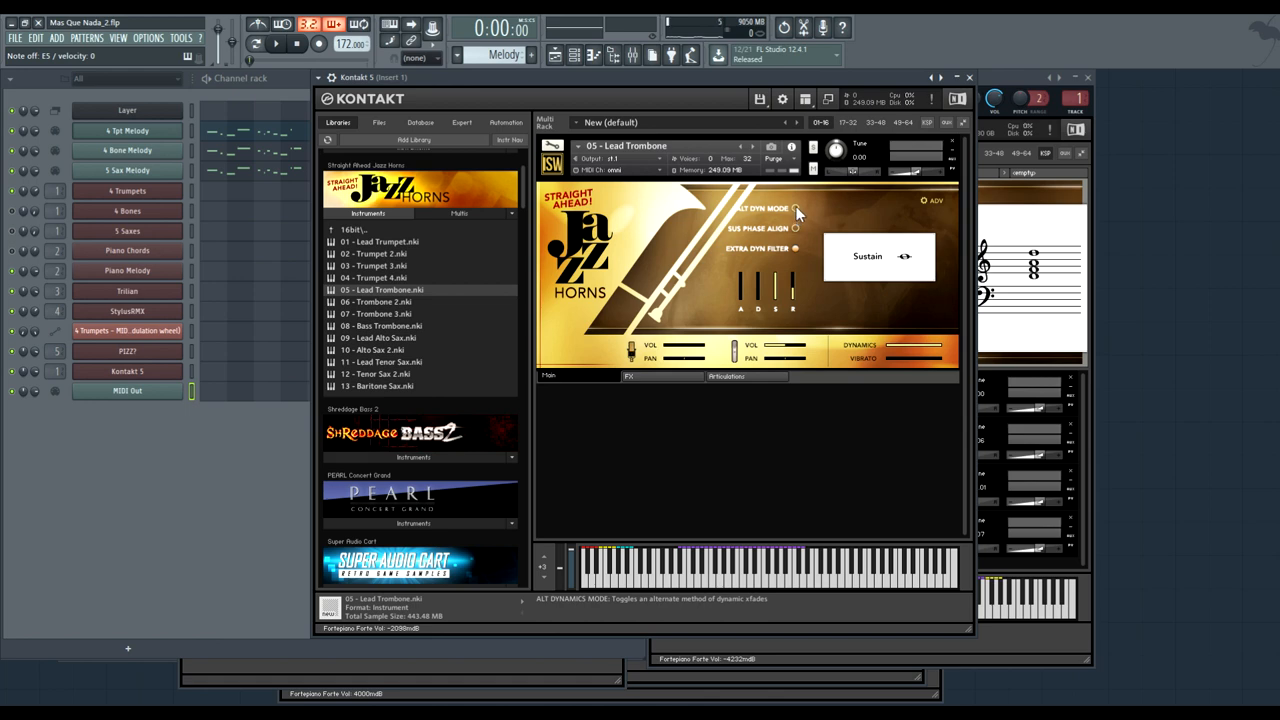
mouse_move(884, 308)
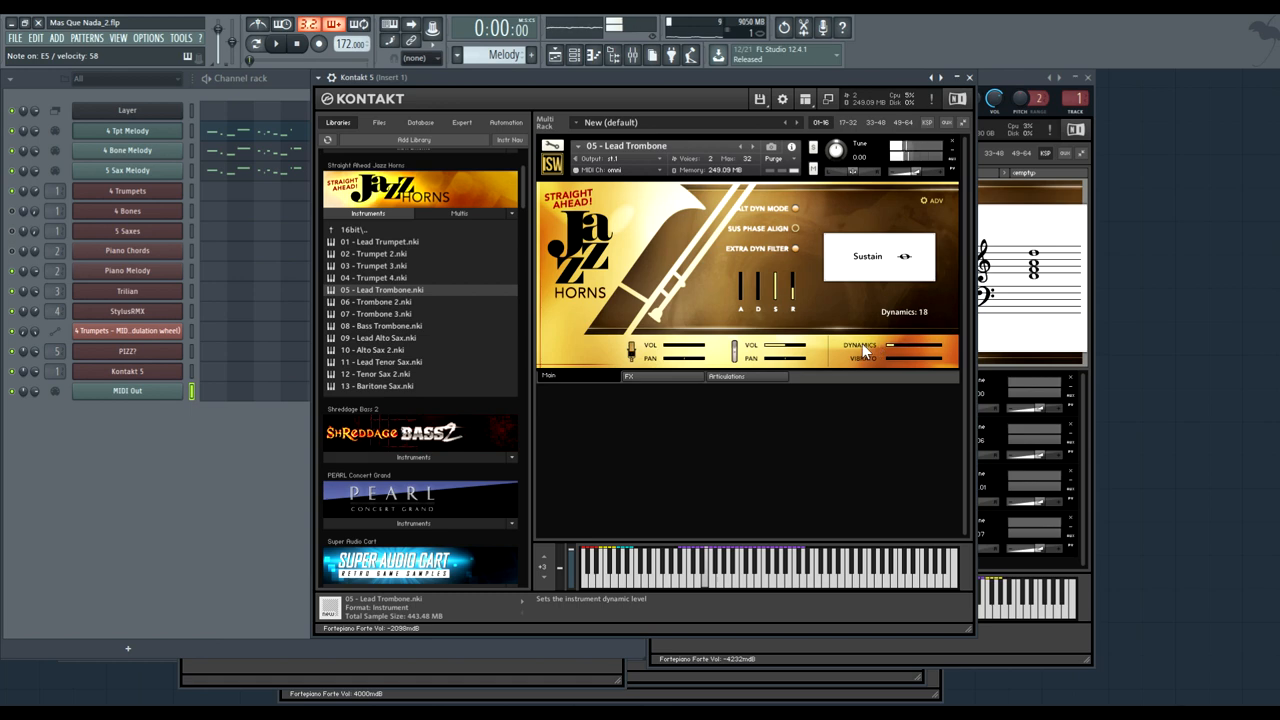
drag(890, 352, 935, 352)
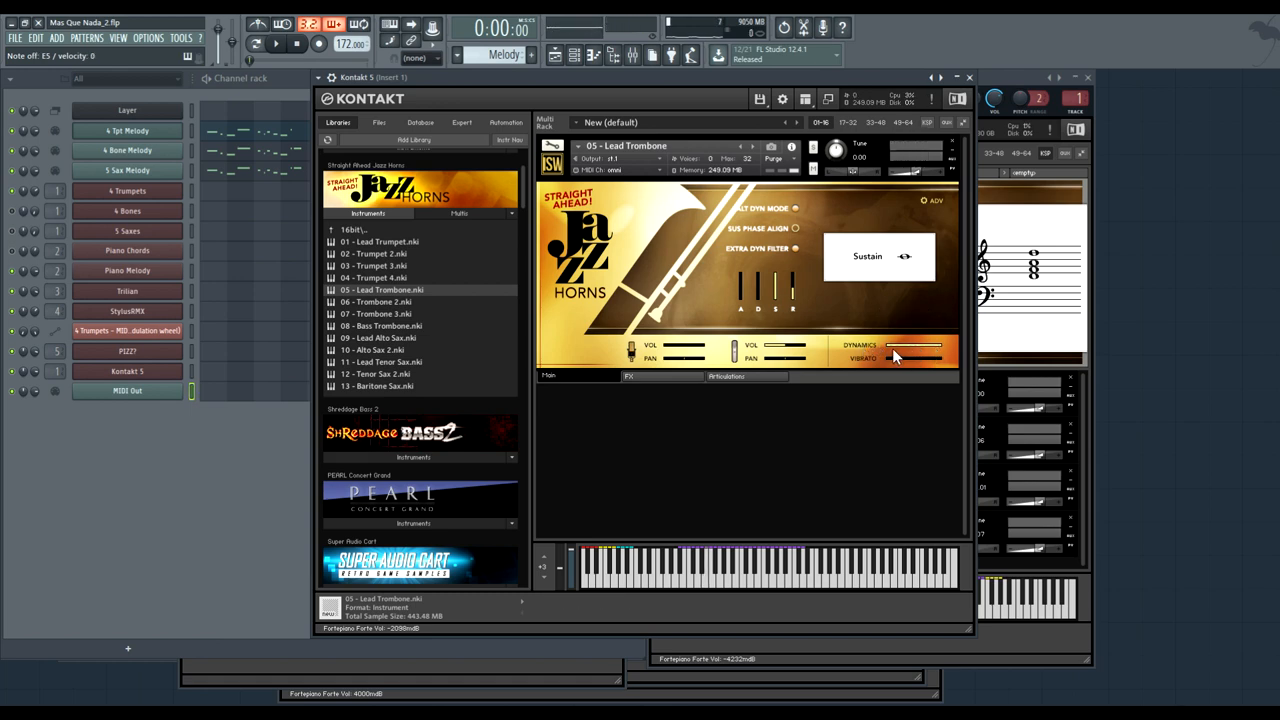
mouse_move(900, 357)
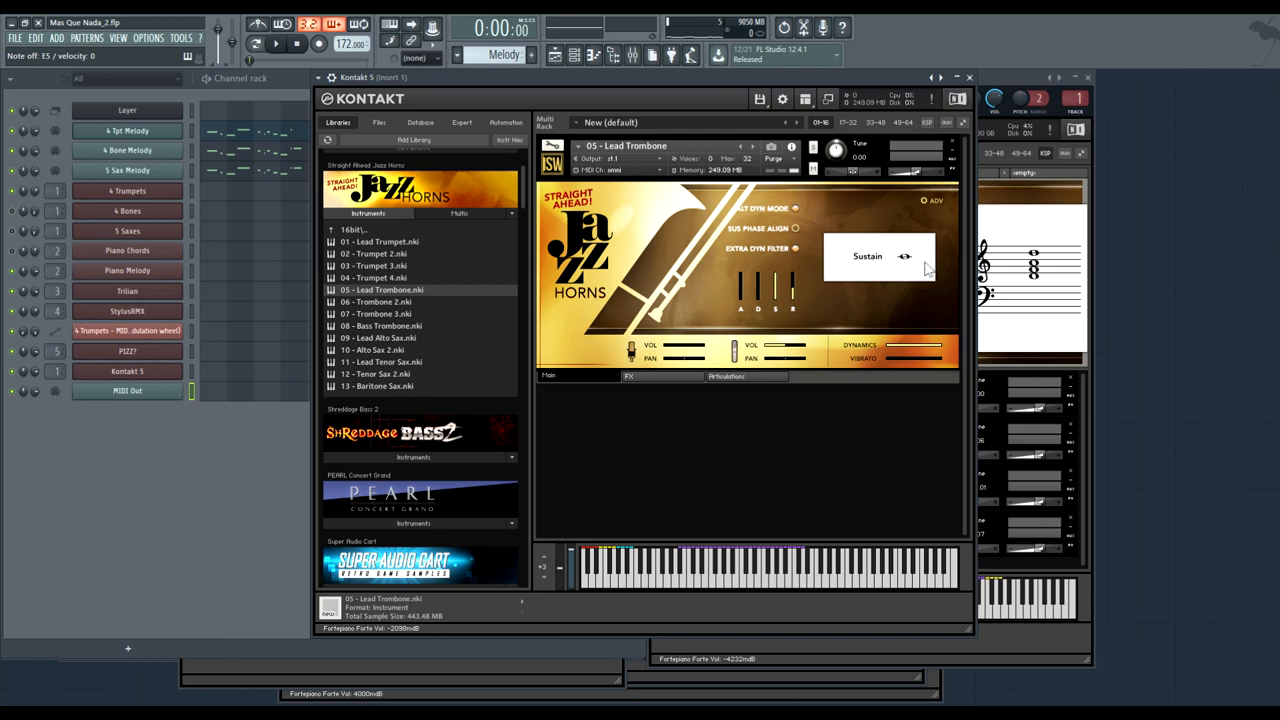
- Show the Lead Trombone's ADV page with legato, vibrato and round-robin settings
click(934, 200)
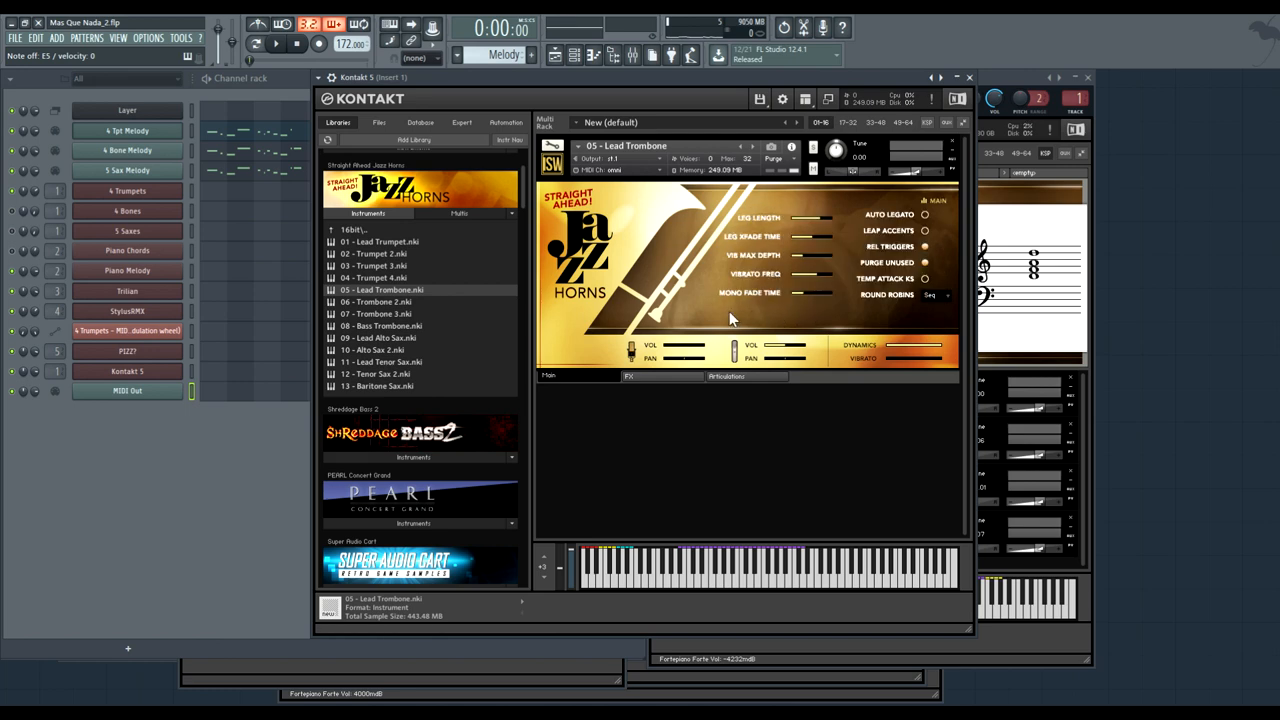
mouse_move(795, 295)
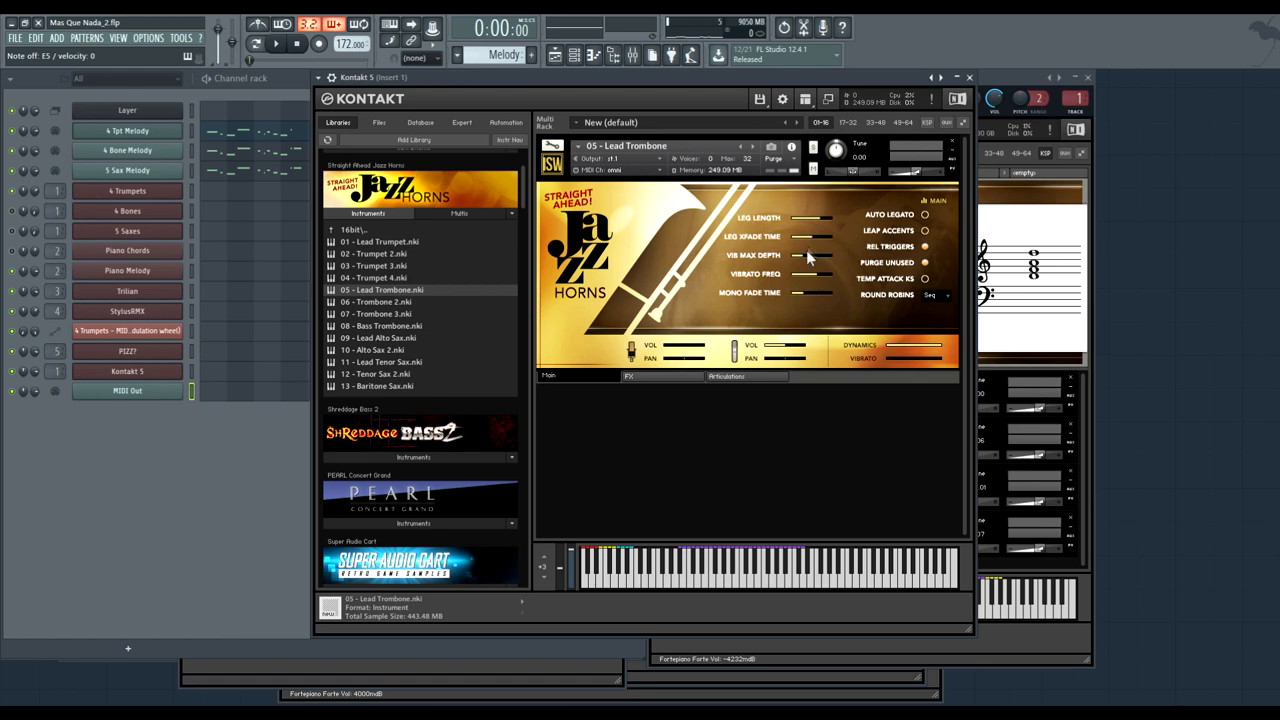
mouse_move(868, 327)
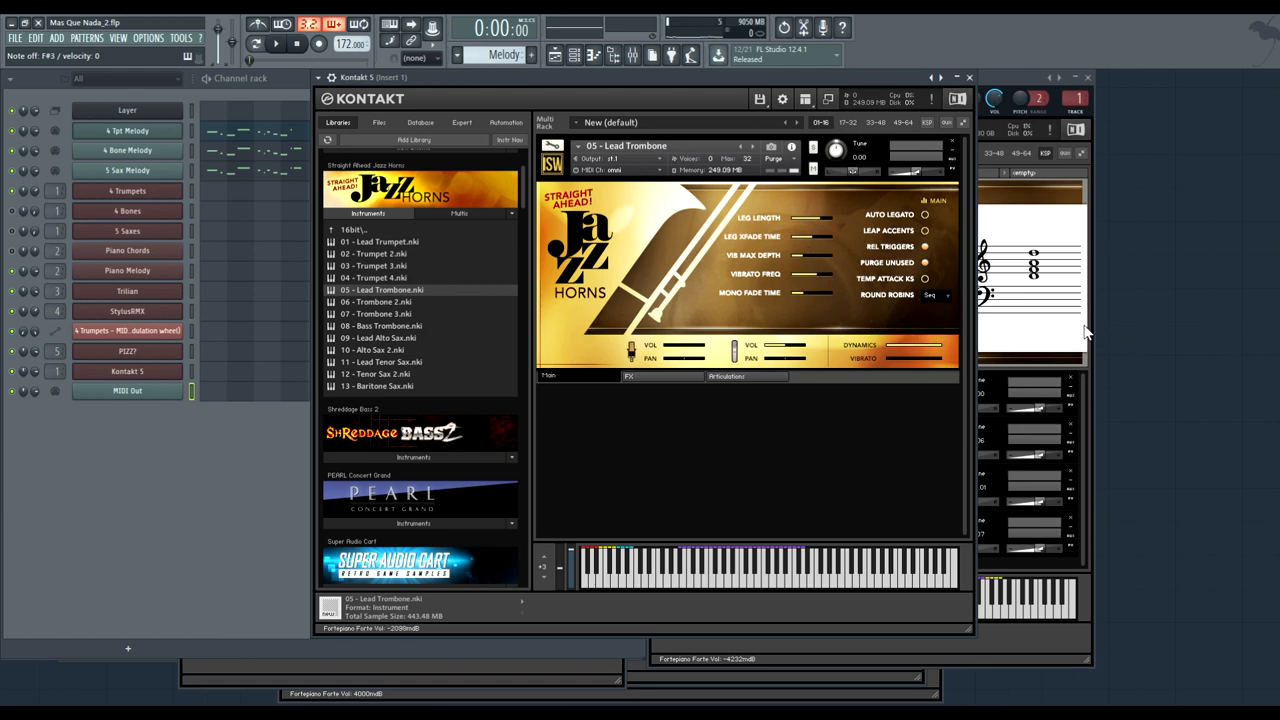
mouse_move(920, 291)
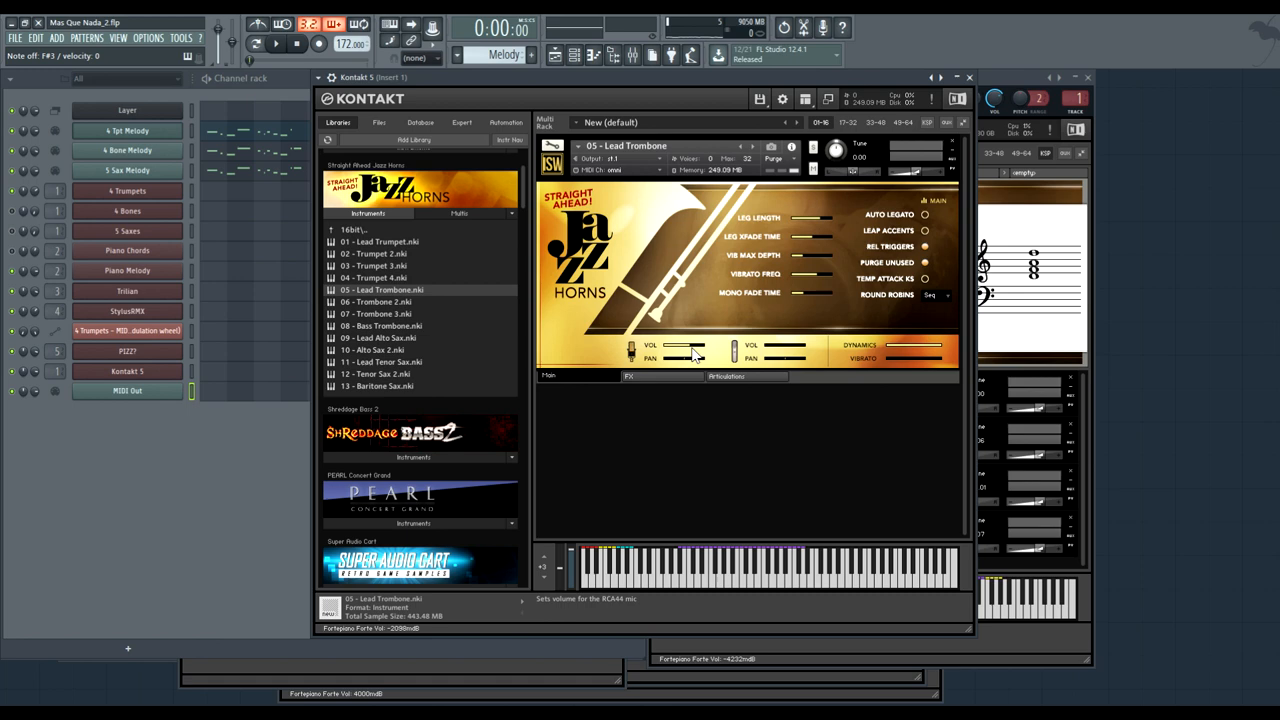
mouse_move(920, 282)
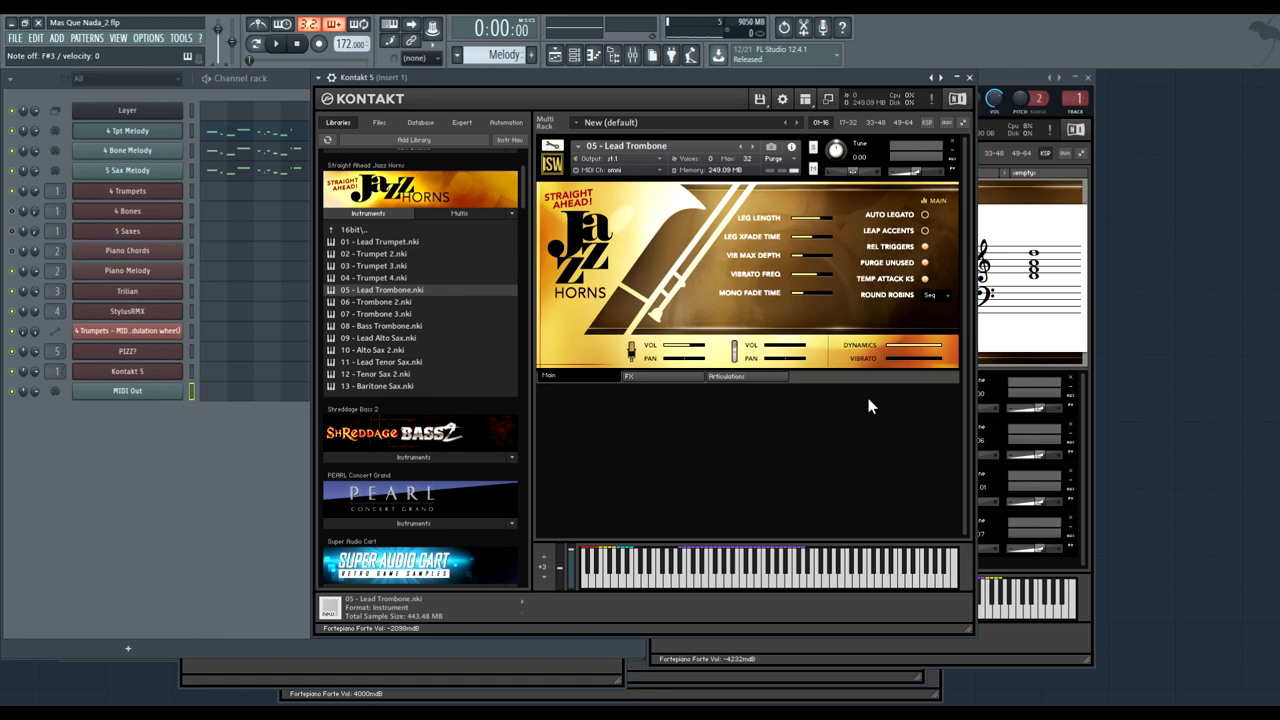
double_click(378, 337)
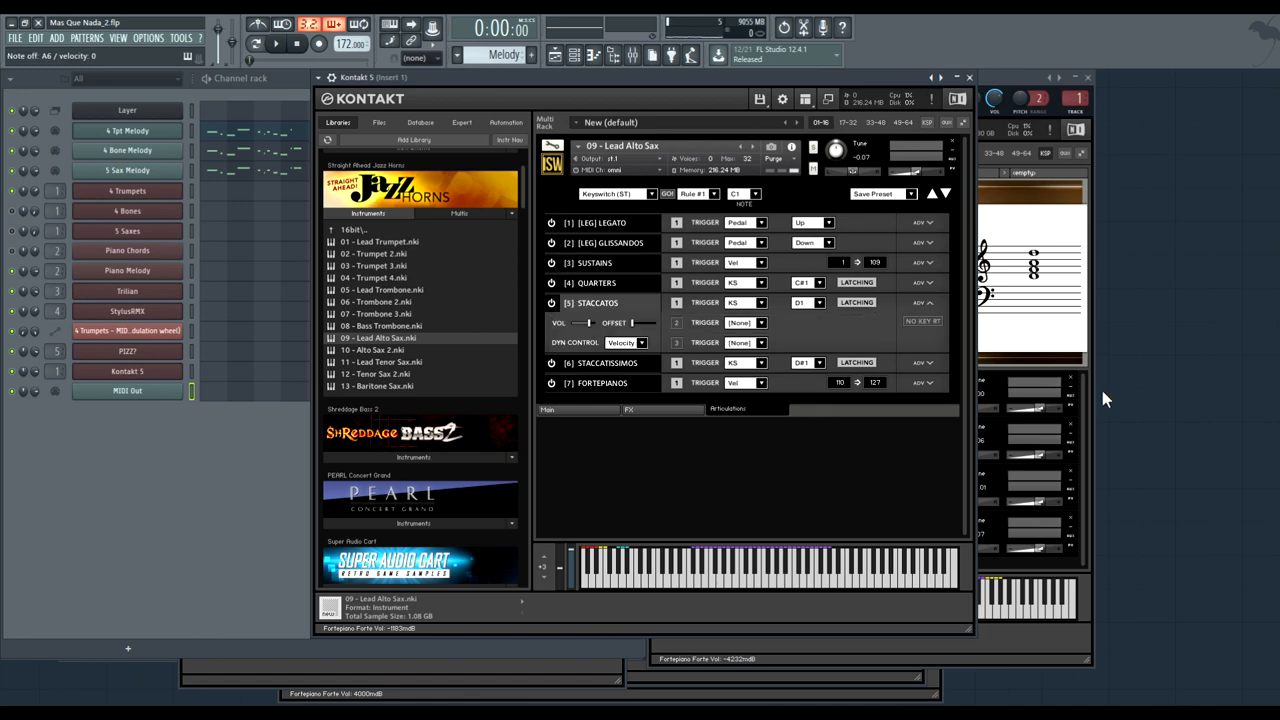
mouse_move(925, 353)
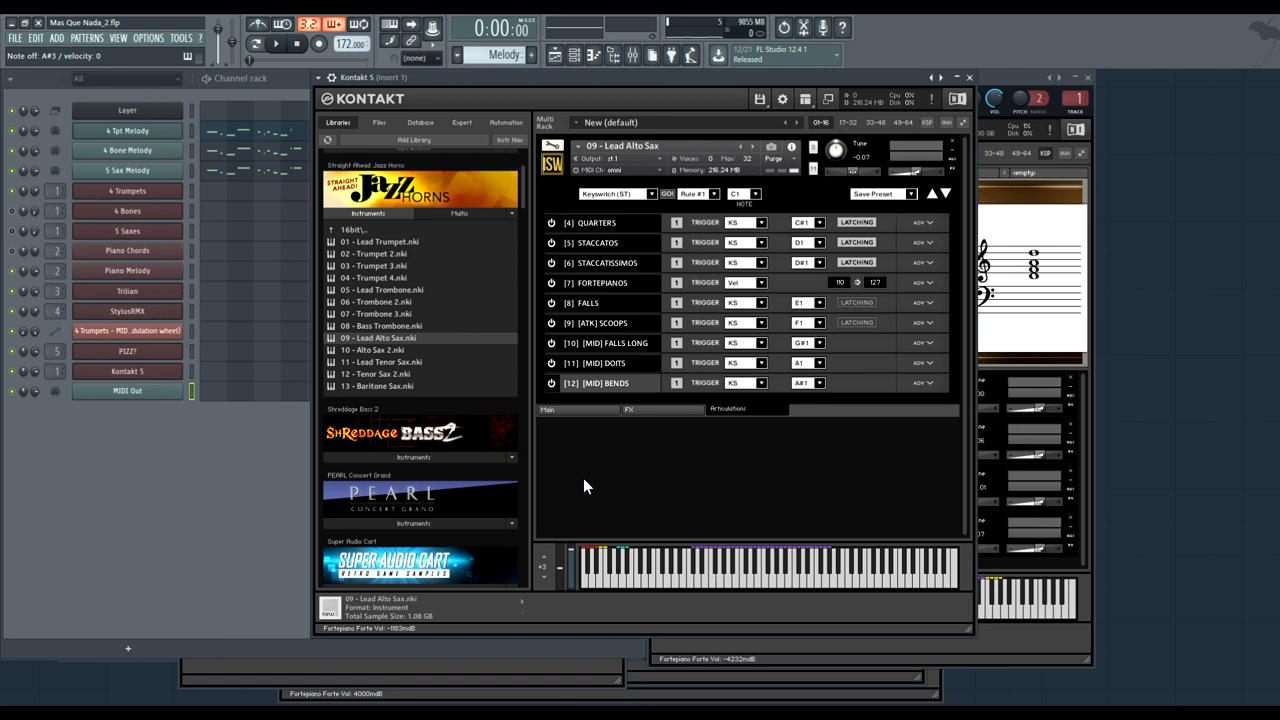
- Turn off the Lead Alto Sax's Chamber Hall 2 convolution reverb on the FX page
click(629, 432)
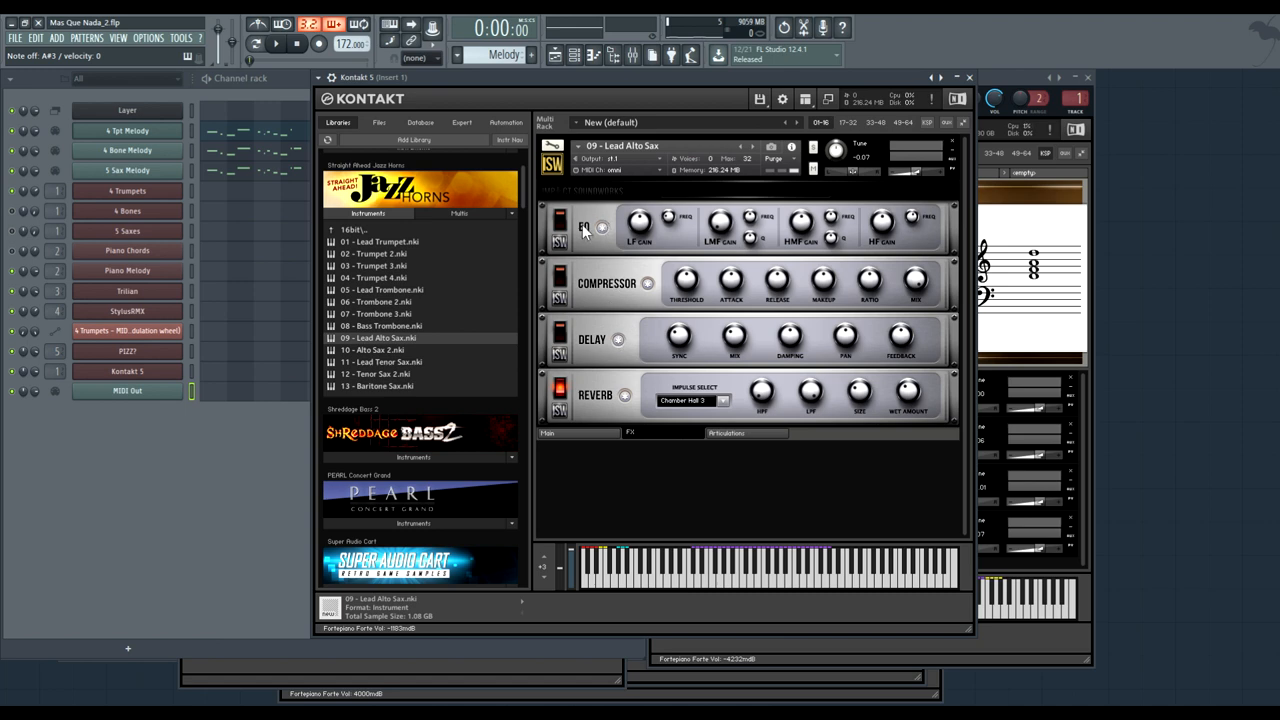
mouse_move(672, 382)
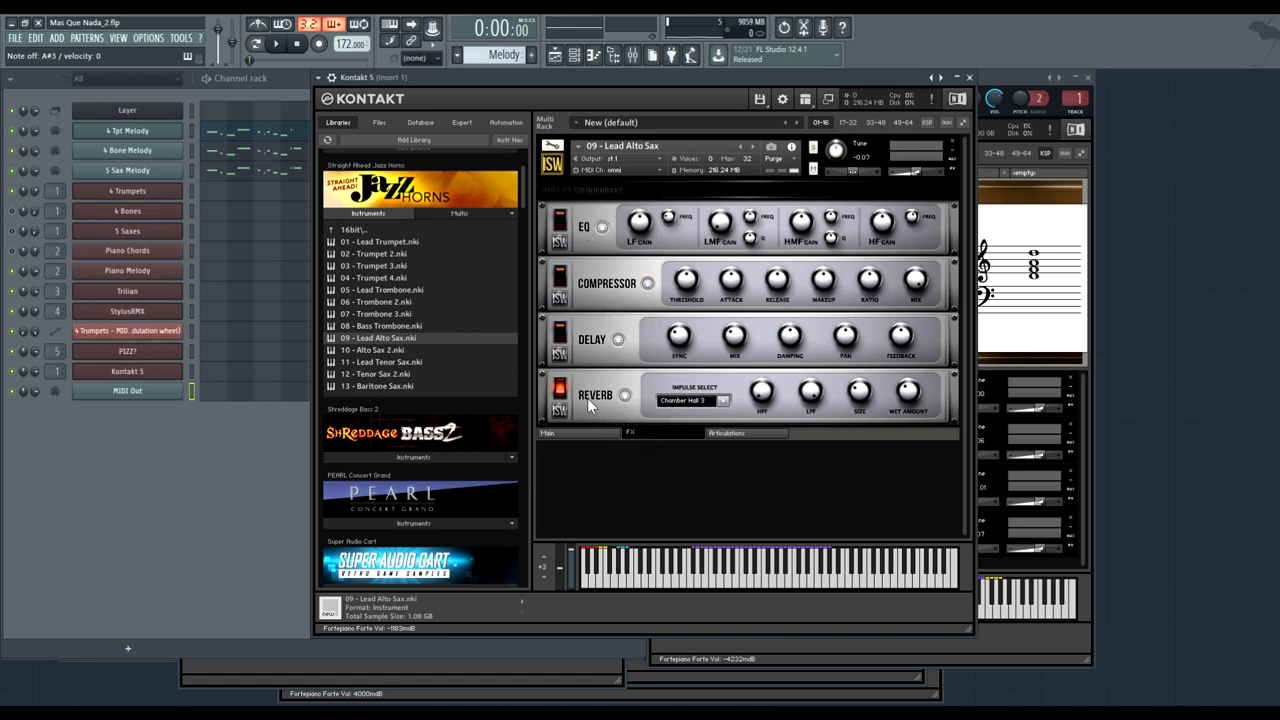
mouse_move(450, 390)
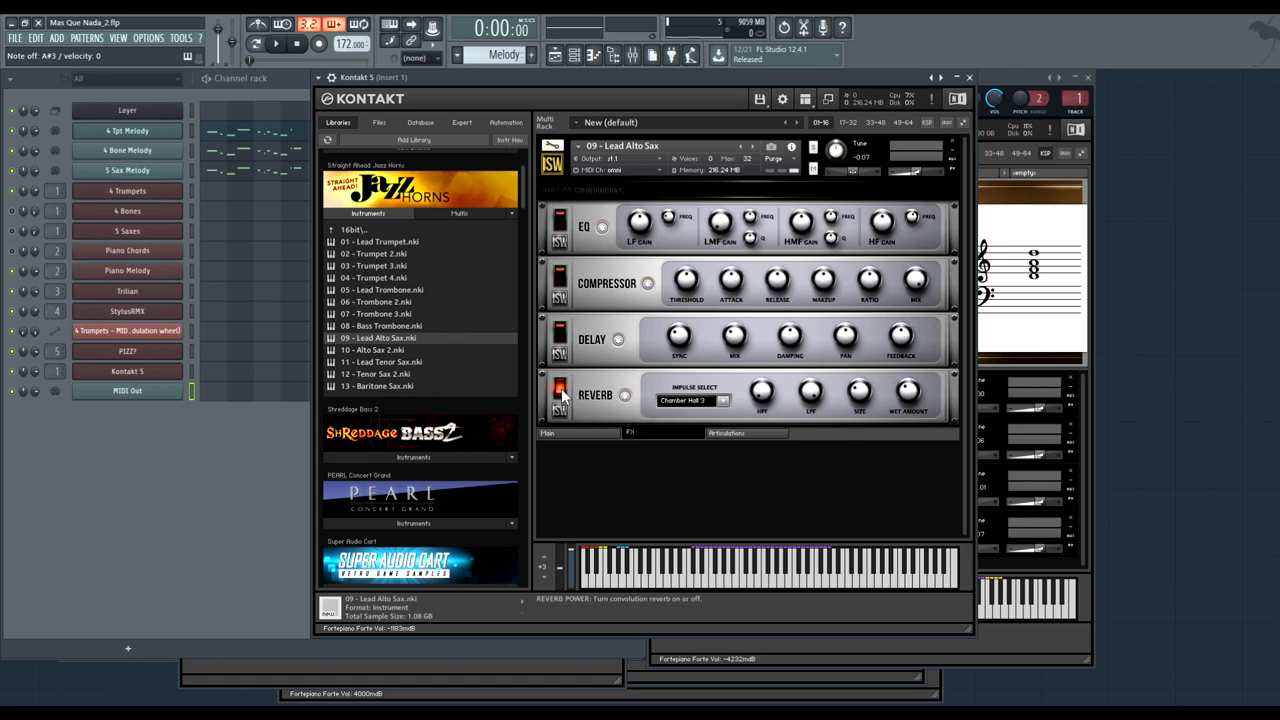
click(558, 395)
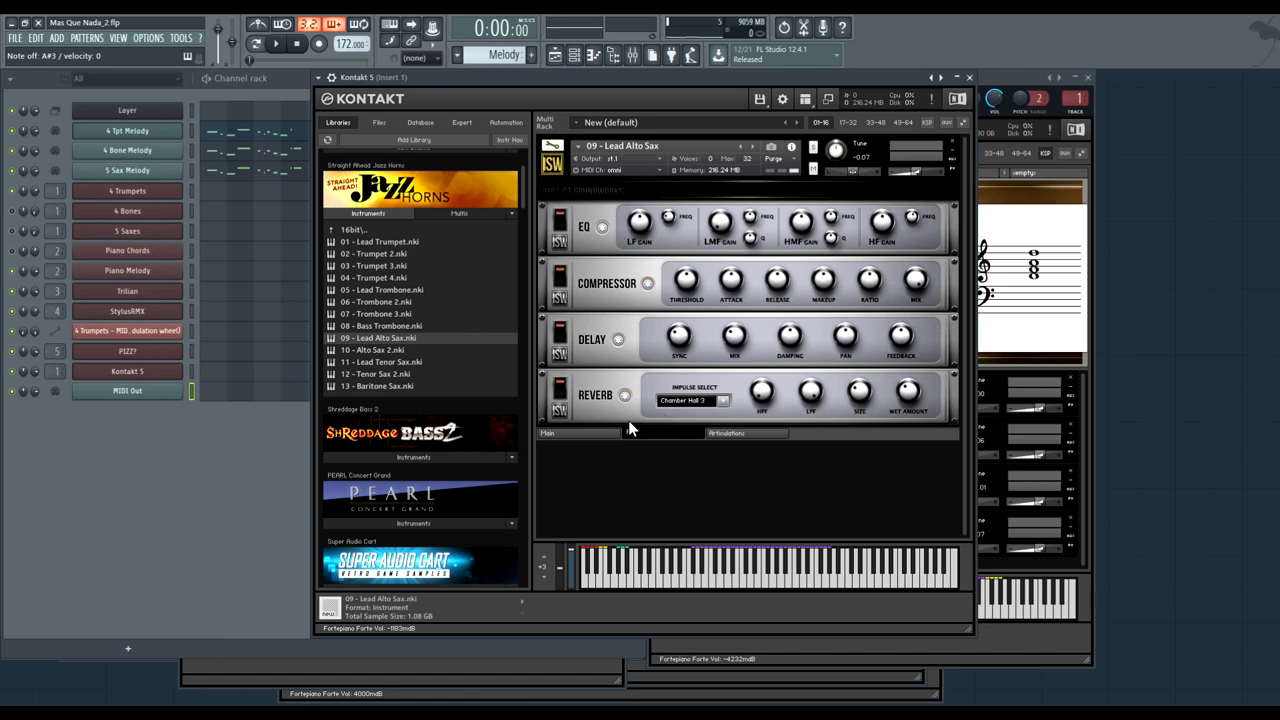
mouse_move(615, 440)
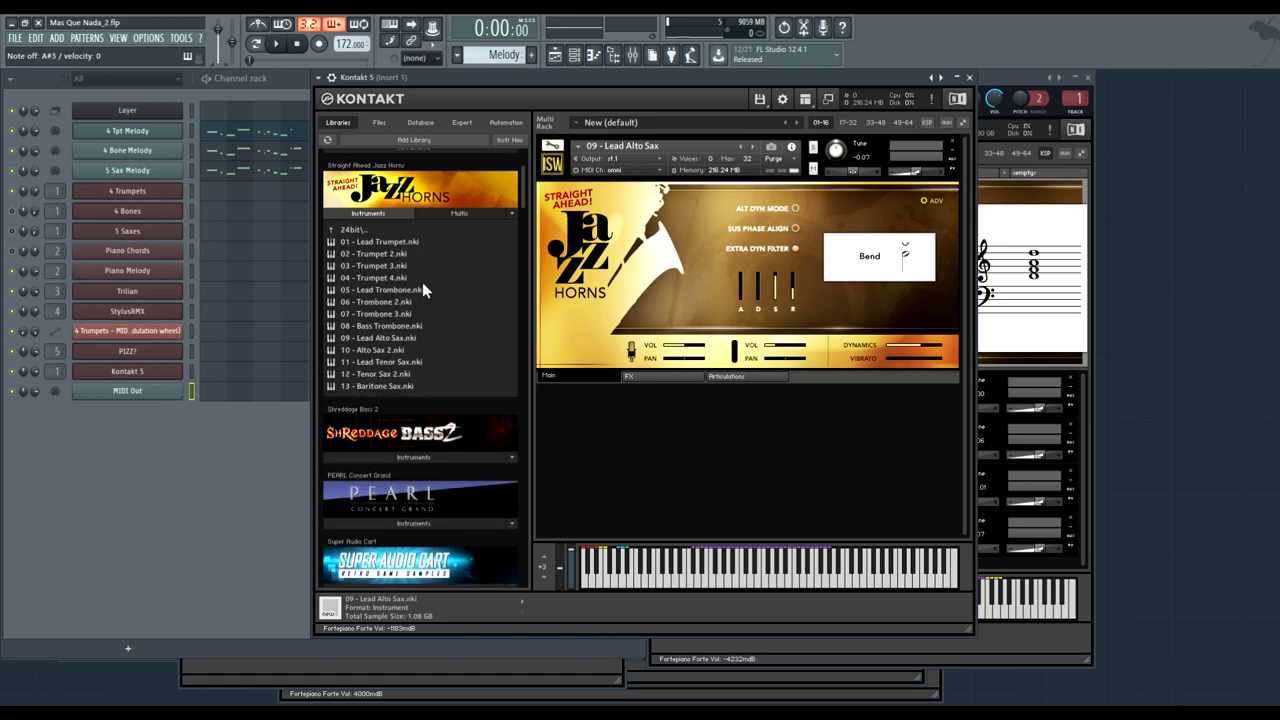
mouse_move(428, 278)
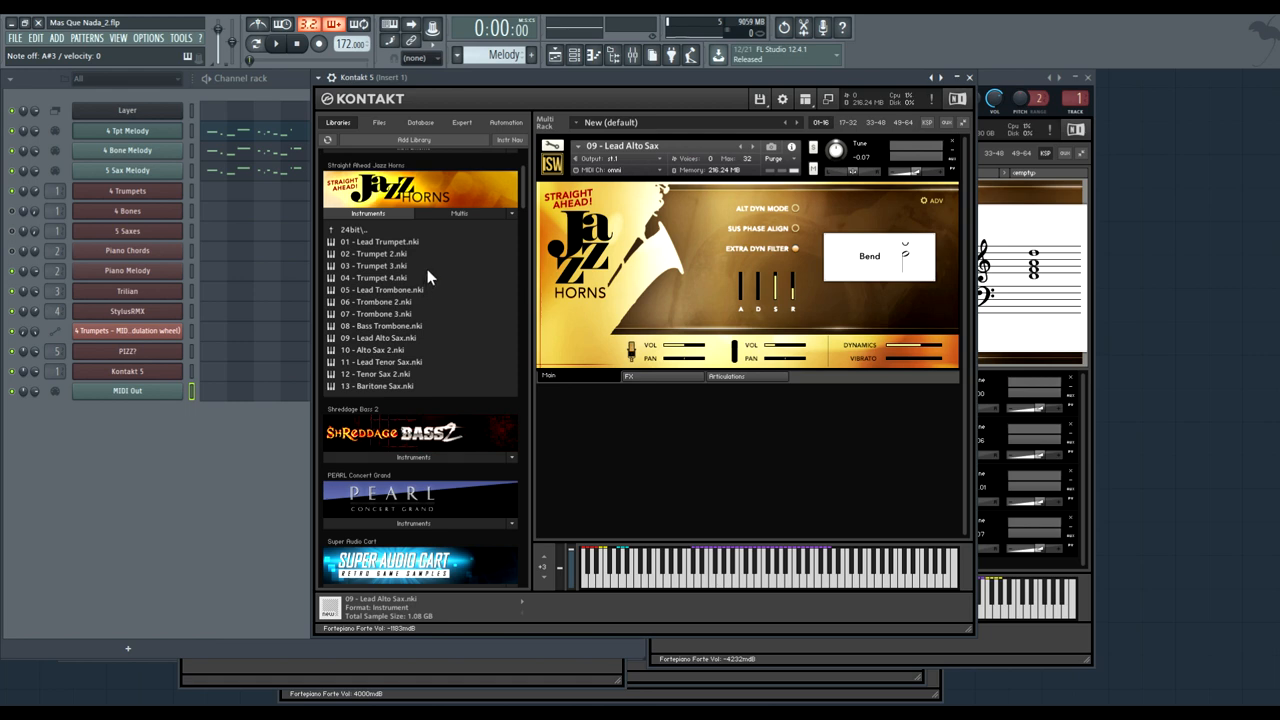